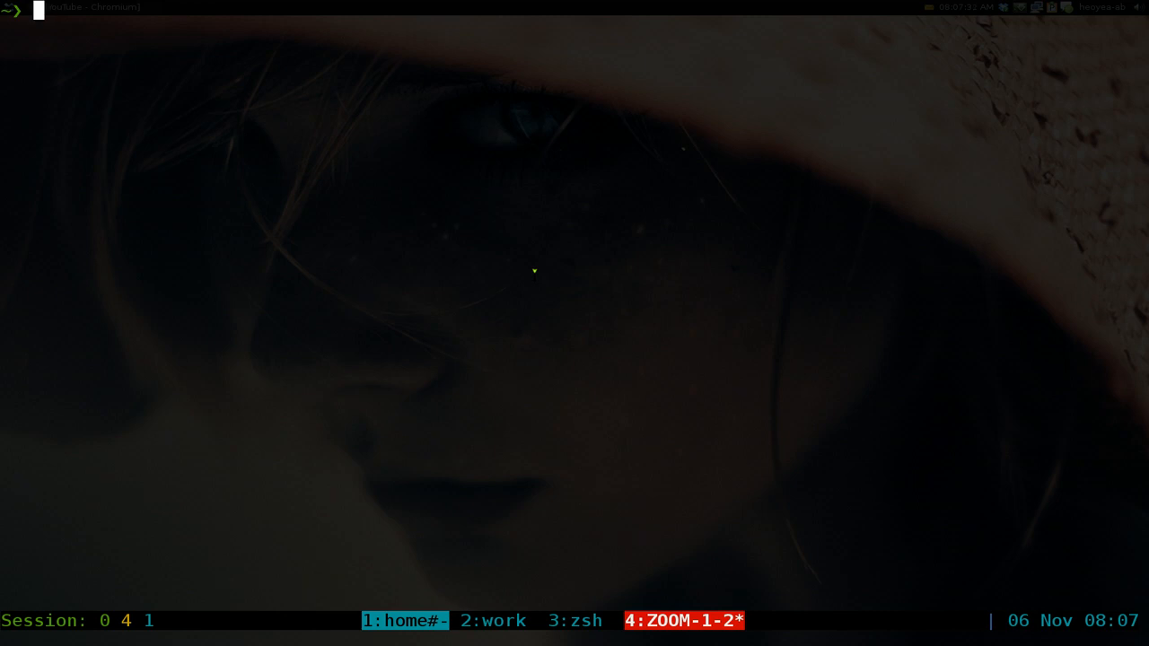
Step: Run 'surfraw google arch linux' and scroll the Google results in Chromium
{"action": "type", "text": "surfraw"}
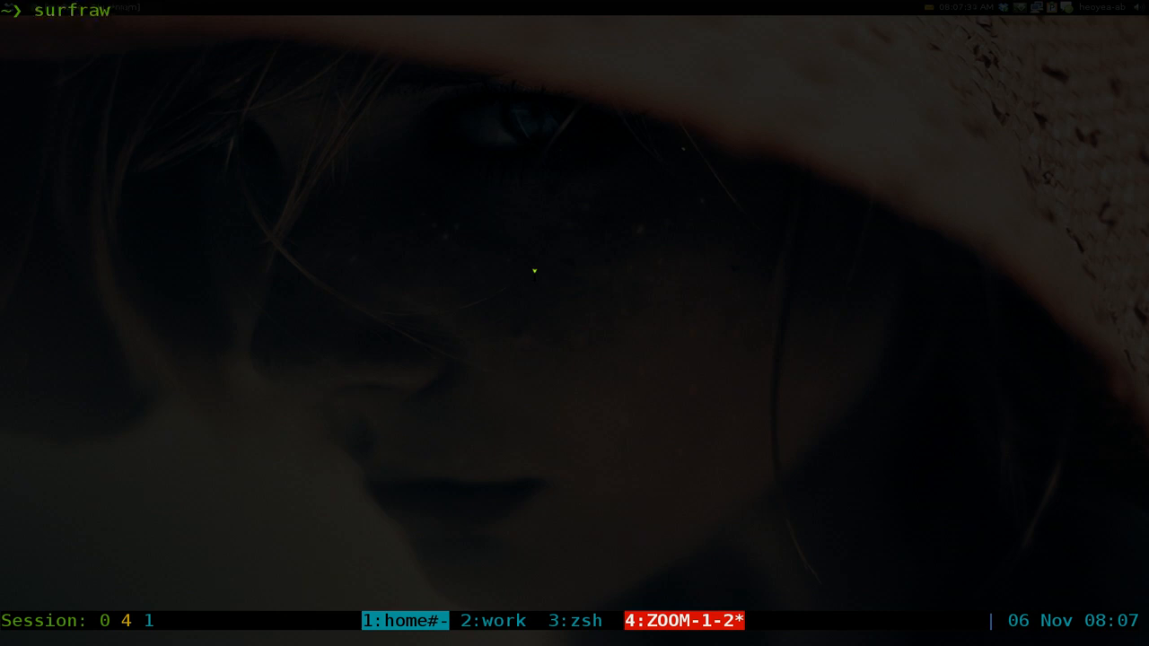
{"action": "type", "text": "google a"}
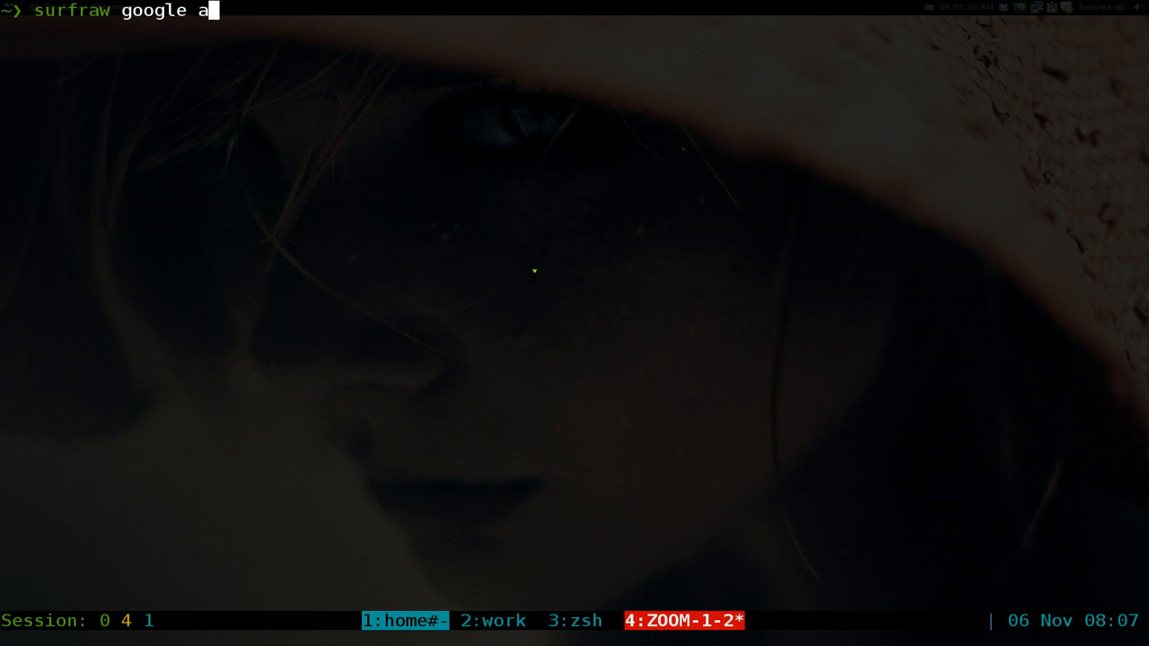
{"action": "type", "text": "rch linux"}
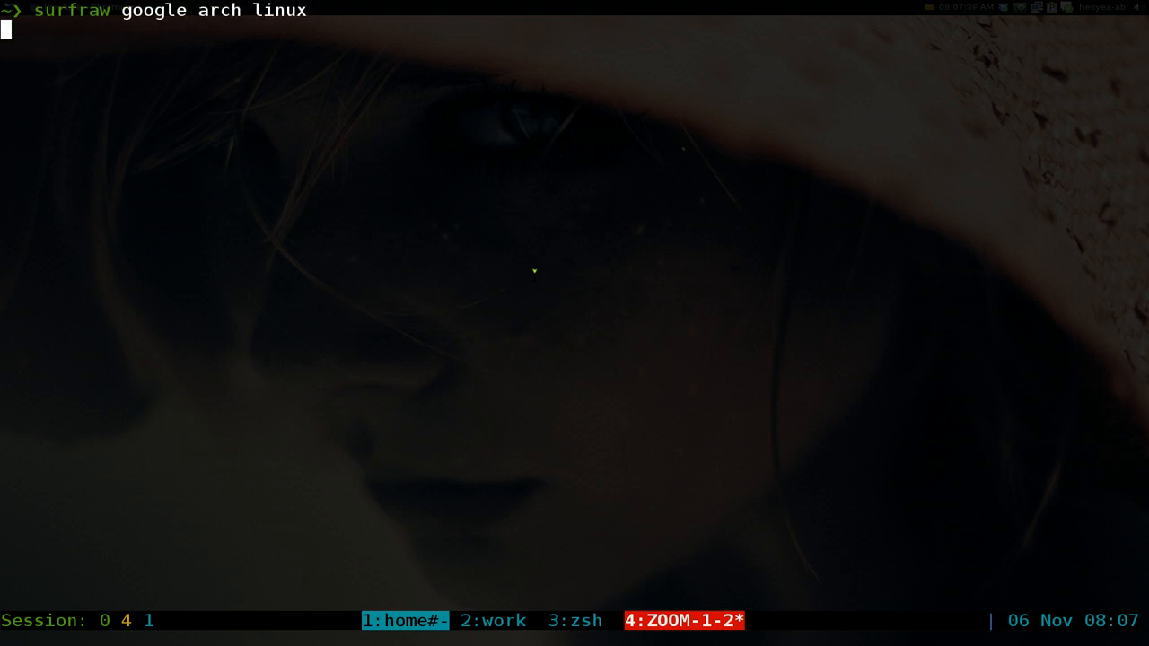
{"action": "key", "text": "Return"}
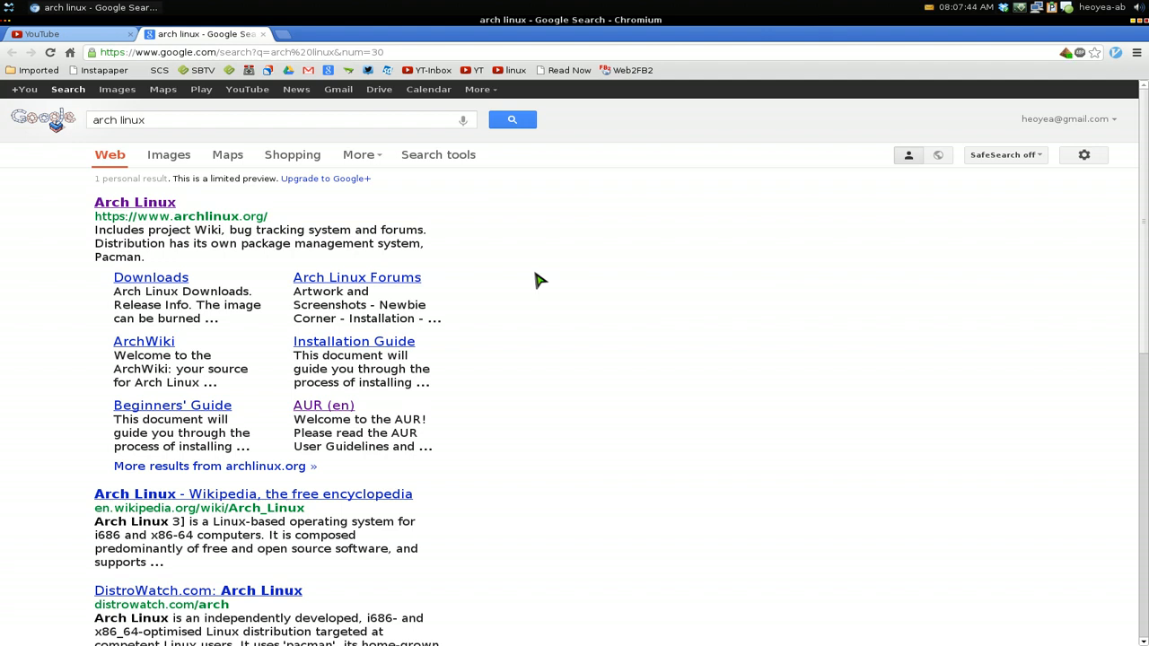
{"action": "mouse_move", "coordinate": [620, 313]}
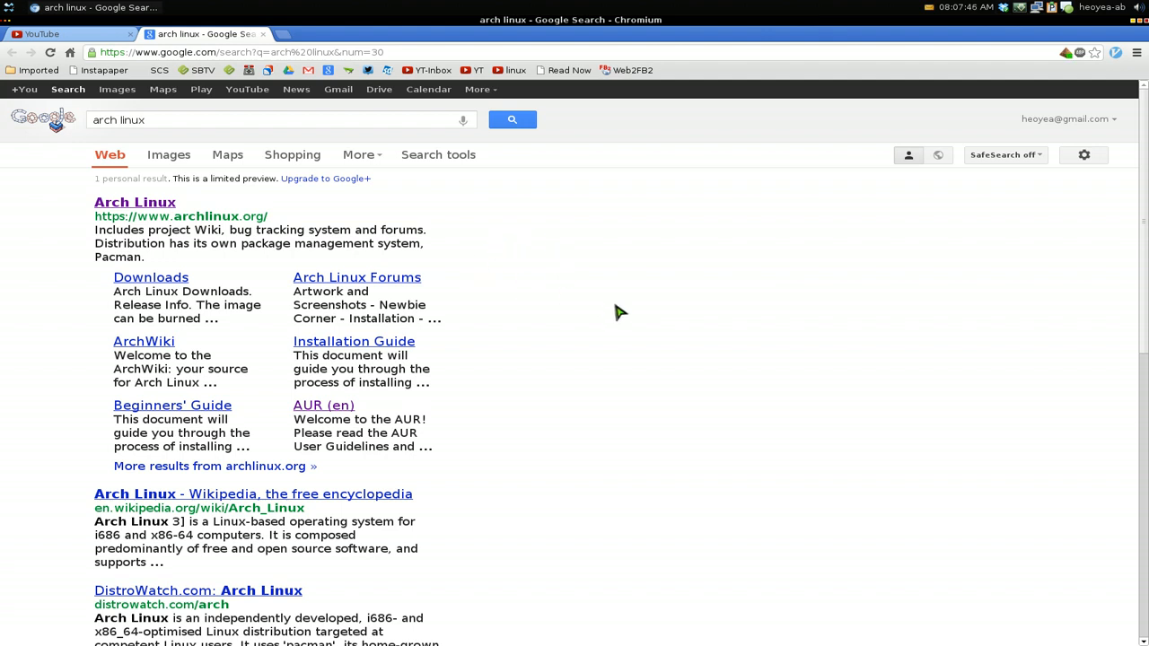
{"action": "scroll", "scroll_direction": "down", "scroll_amount": 3}
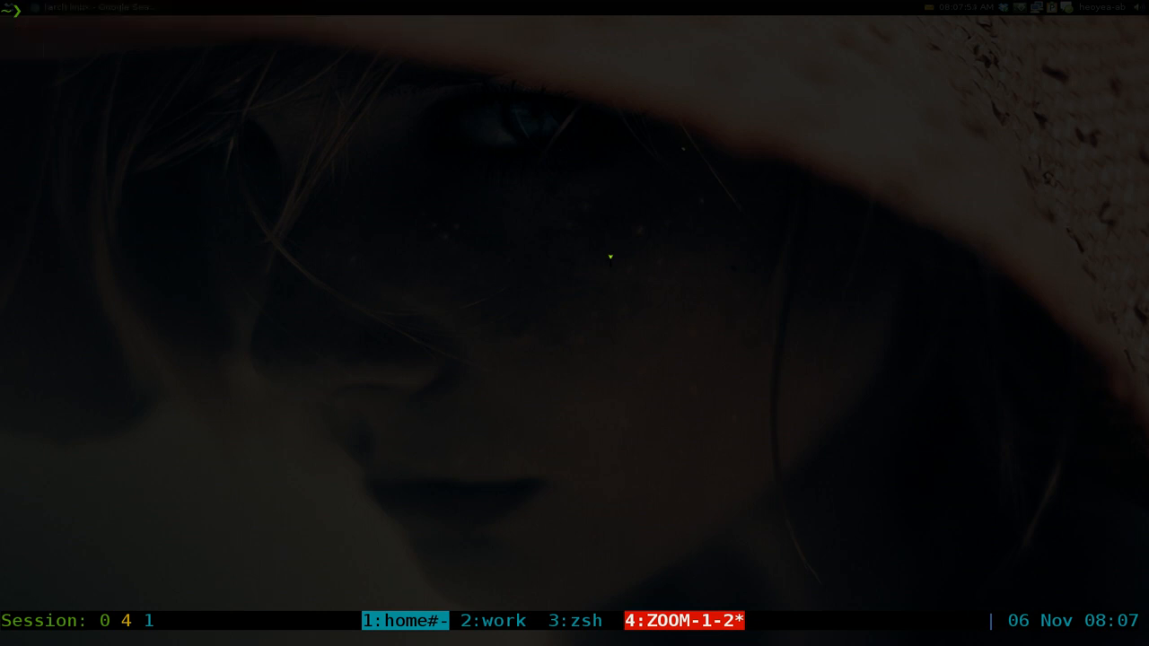
{"action": "type", "text": "pkm-search"}
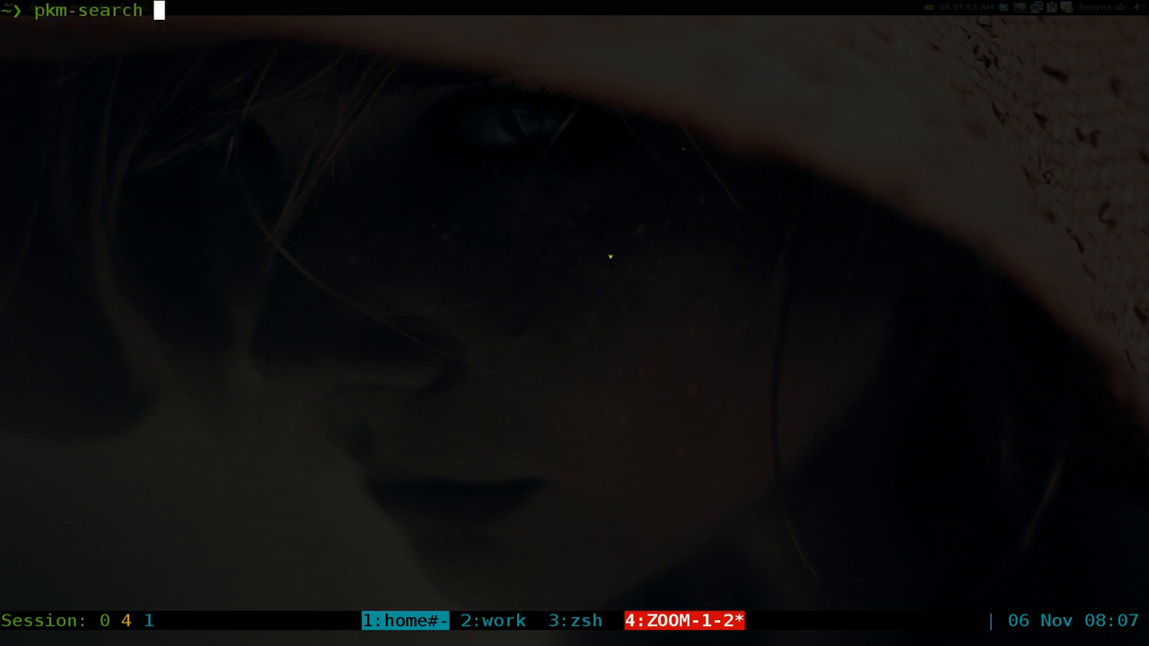
{"action": "type", "text": "surfraw"}
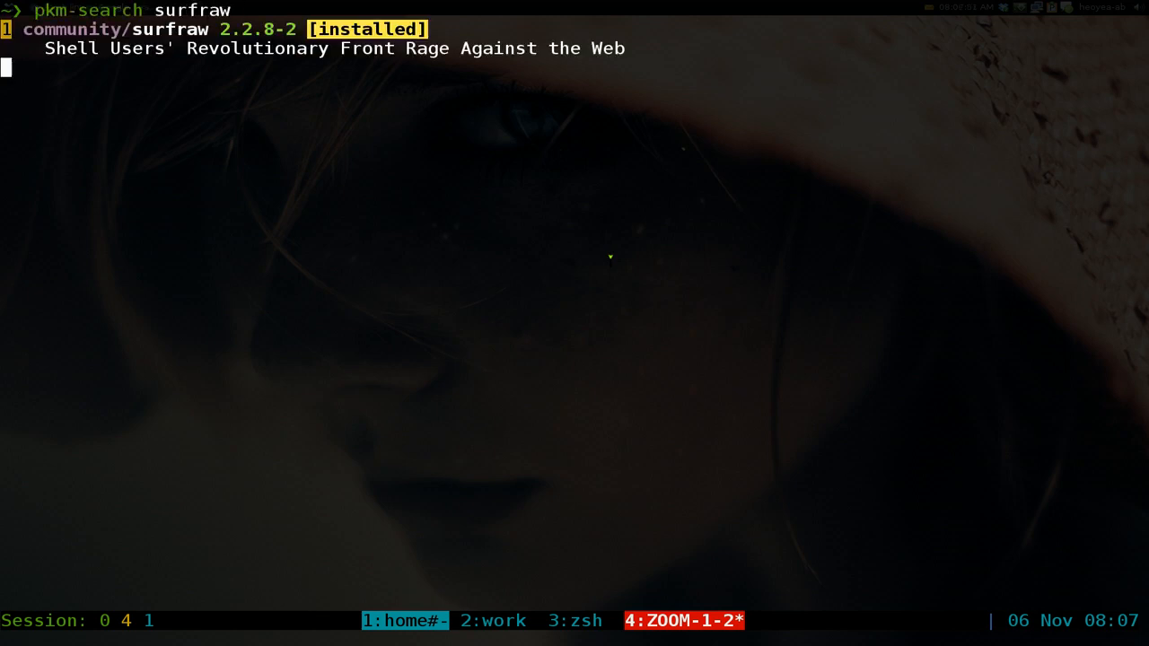
{"action": "key", "text": "Enter"}
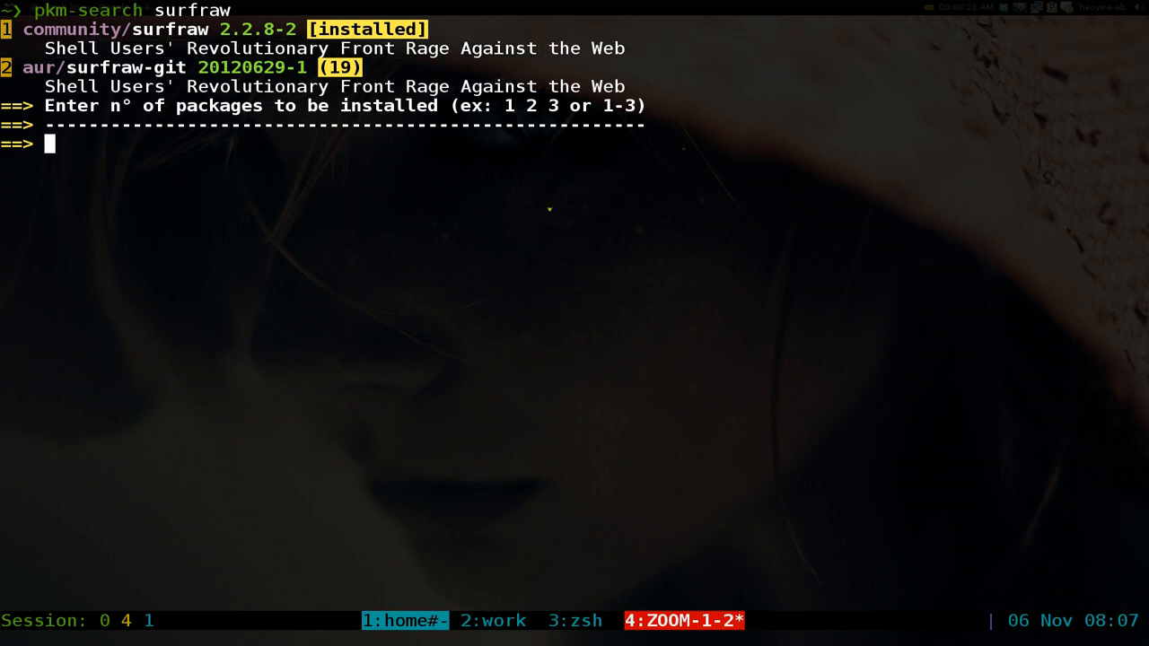
{"action": "key", "text": "ctrl+c"}
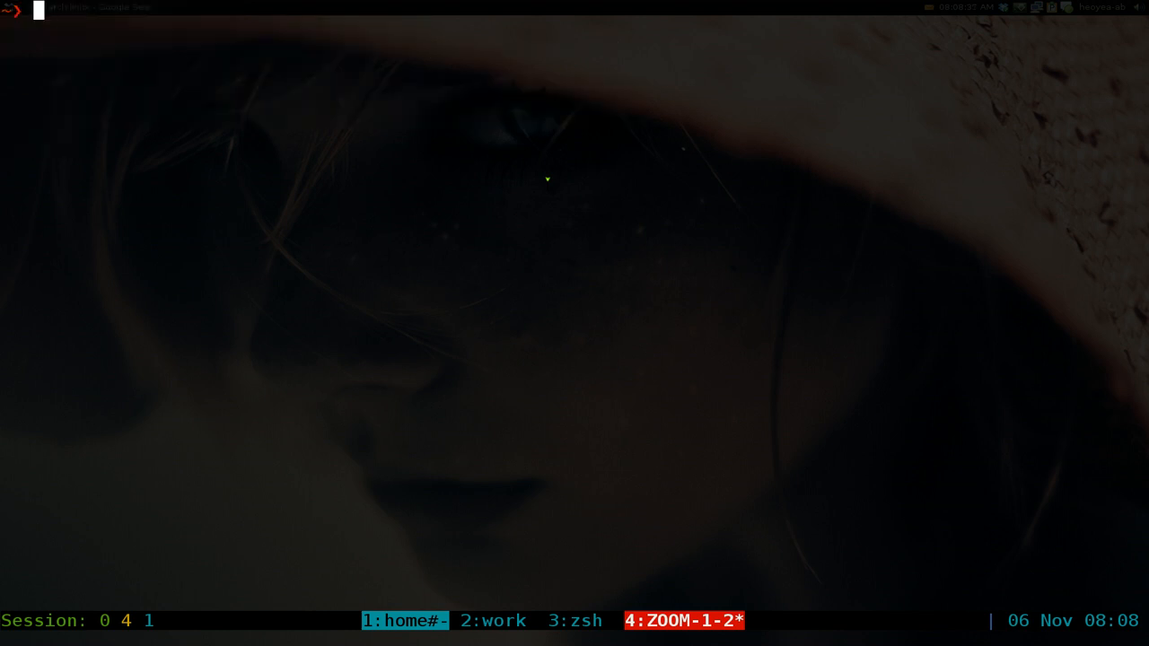
{"action": "type", "text": "surfraw"}
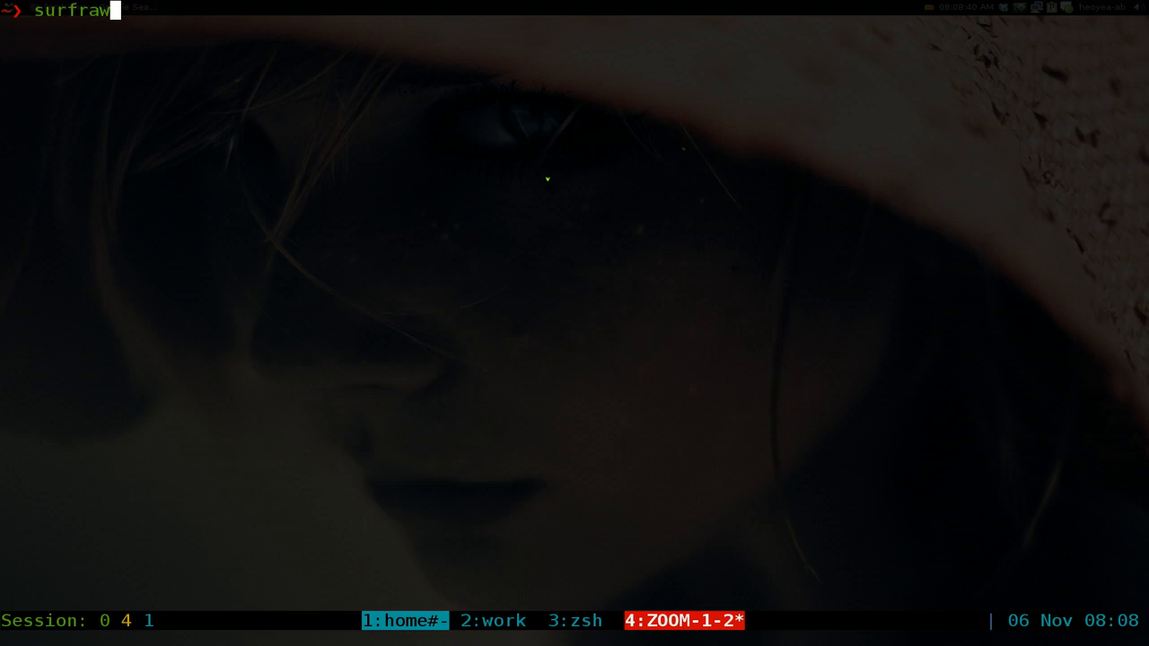
{"action": "type", "text": "-elvi"}
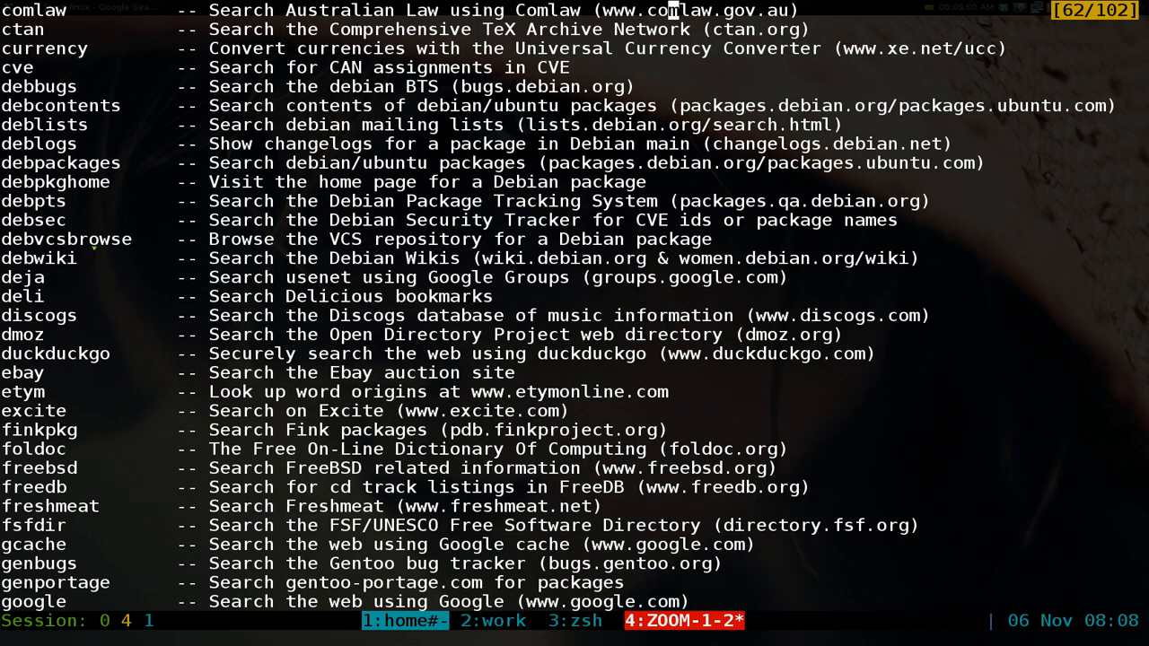
{"action": "scroll", "scroll_direction": "down", "scroll_amount": 3}
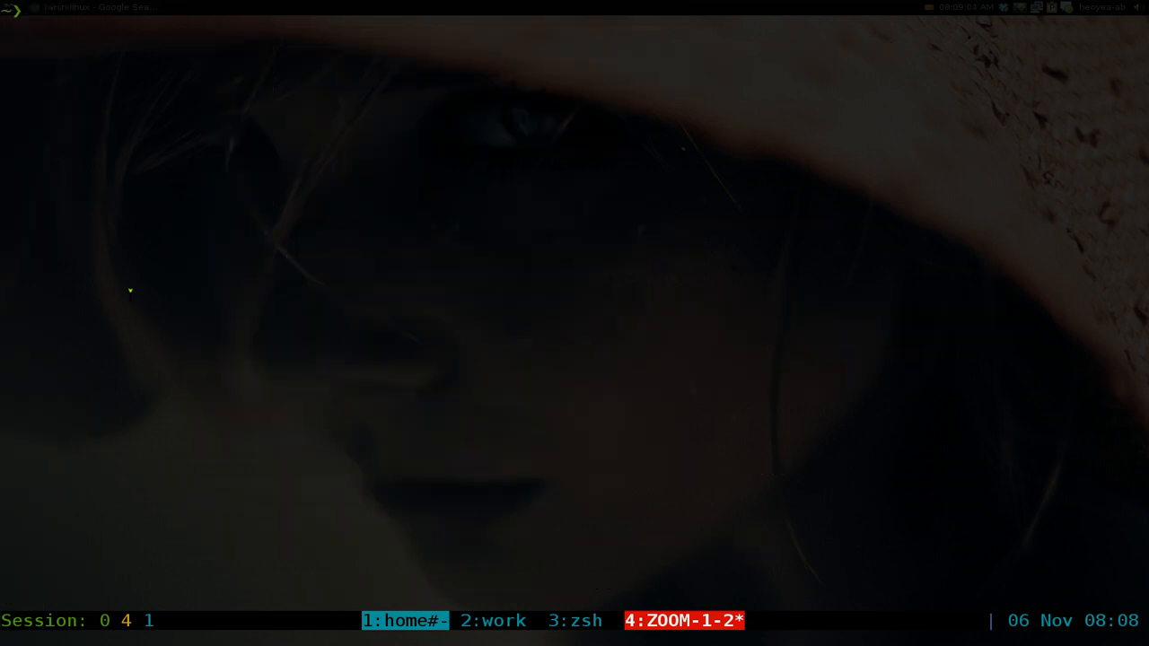
Step: Run a surfraw DuckDuckGo search for 'linux mint', opening results in a new browser window
{"action": "type", "text": "surfraw"}
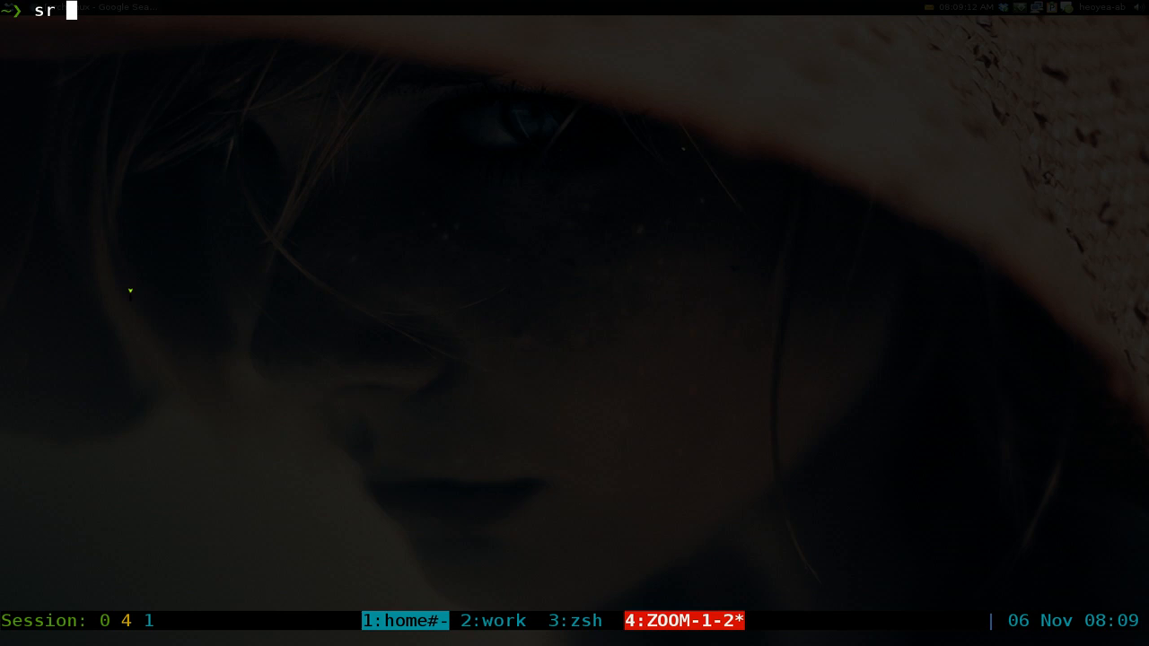
{"action": "type", "text": "duckduckgo"}
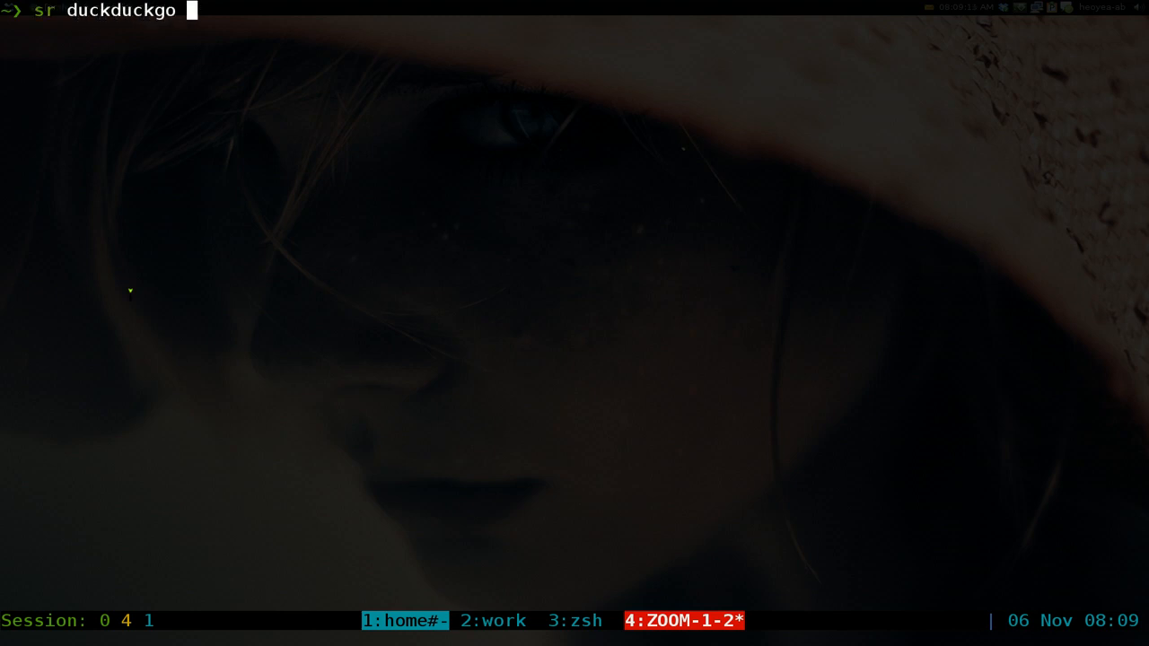
{"action": "type", "text": "lin"}
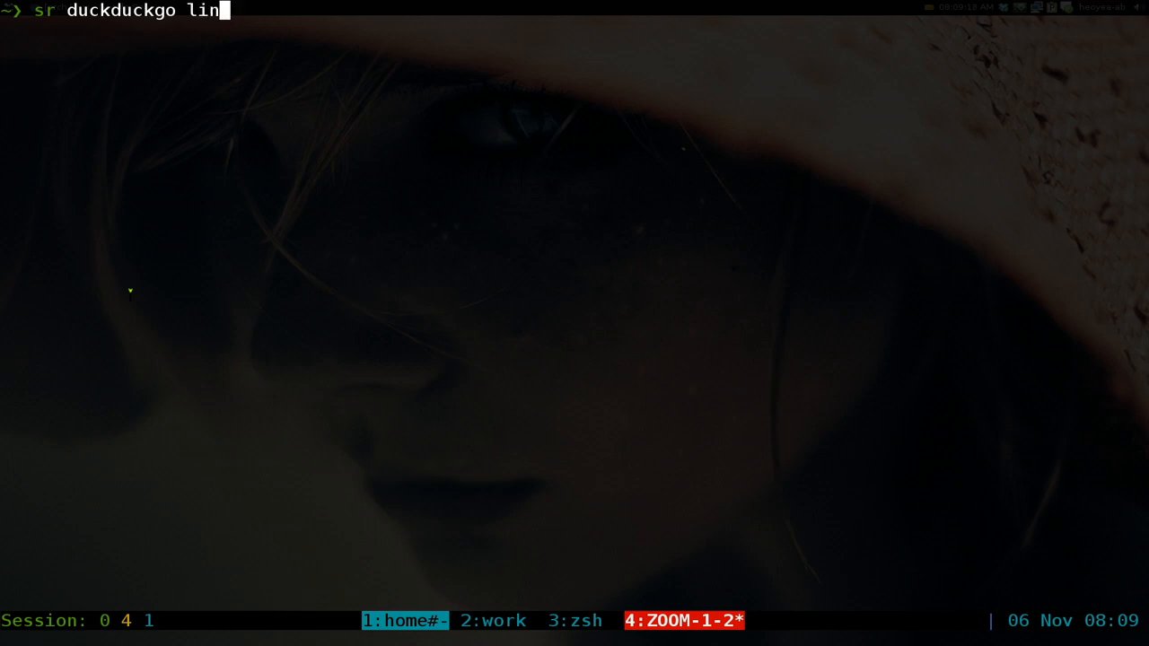
{"action": "key", "text": "Return"}
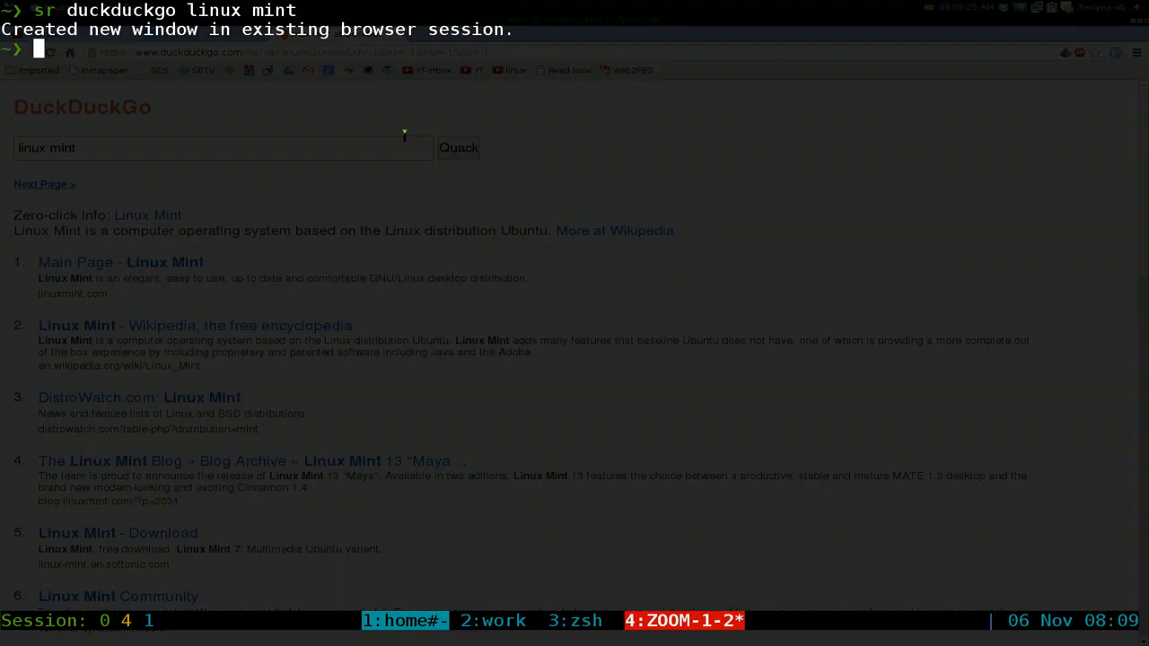
{"action": "type", "text": "s"}
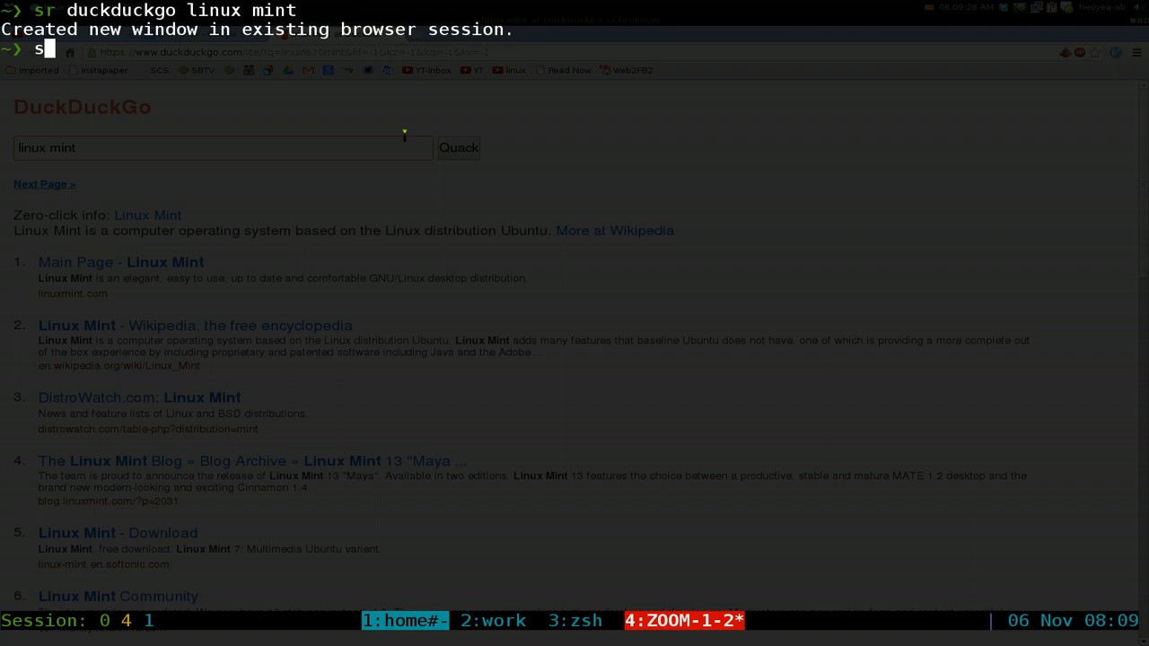
Step: Look up 'ninja' with sr urban and view the Urban Dictionary tab in Chromium
{"action": "type", "text": "r"}
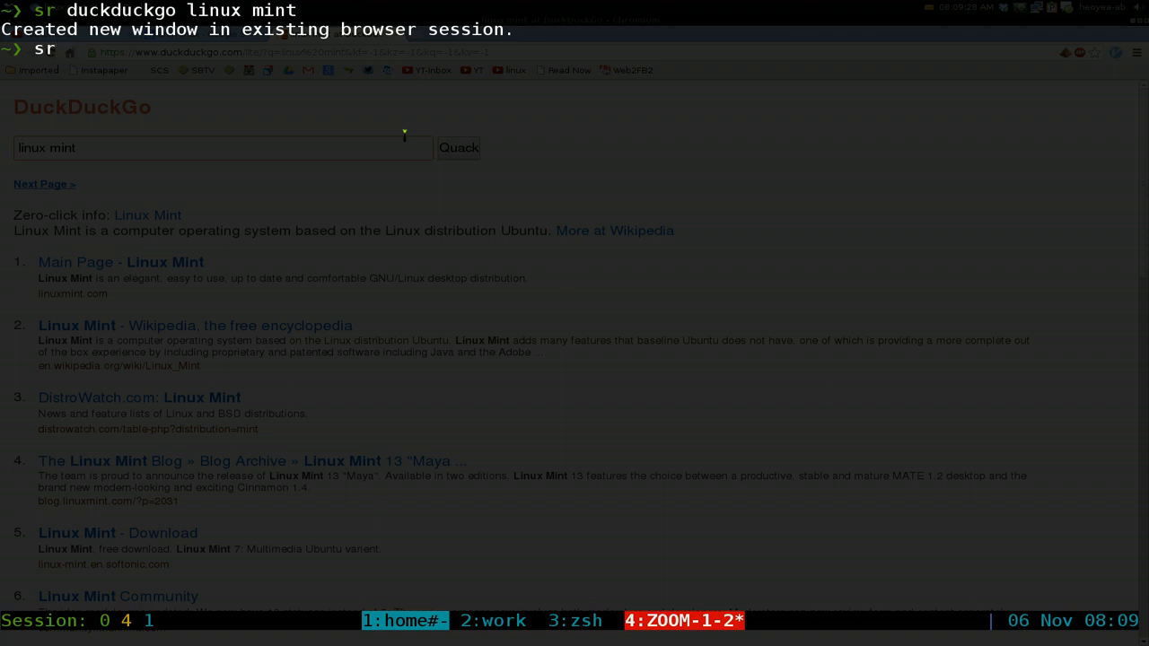
{"action": "type", "text": "urba"}
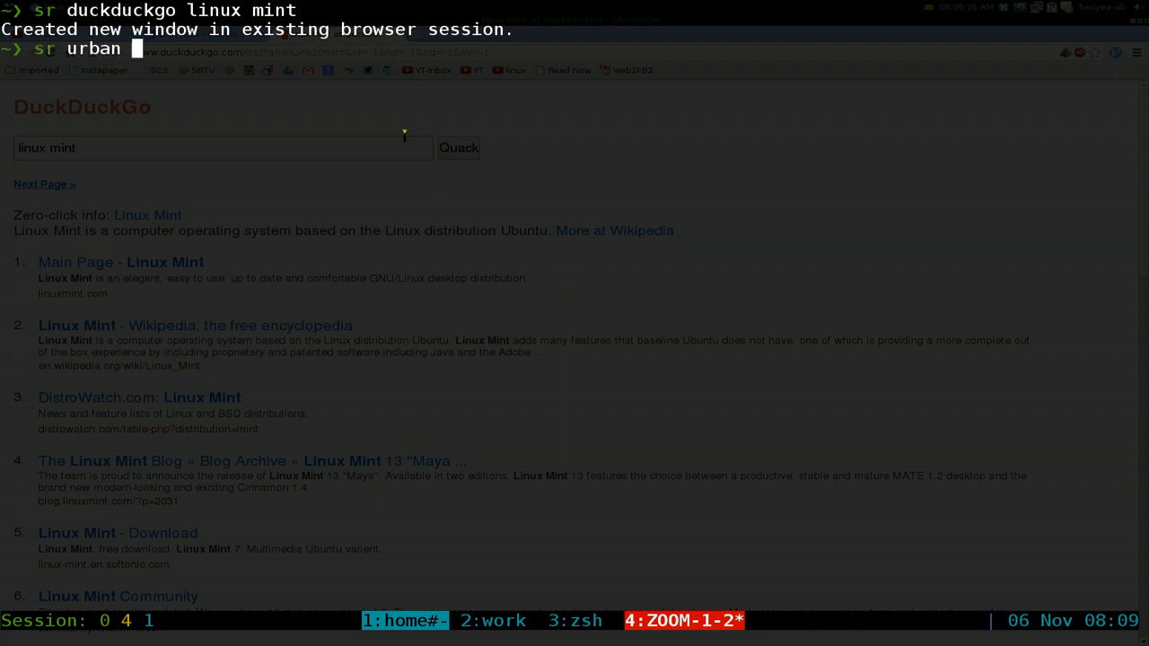
{"action": "type", "text": "ninja"}
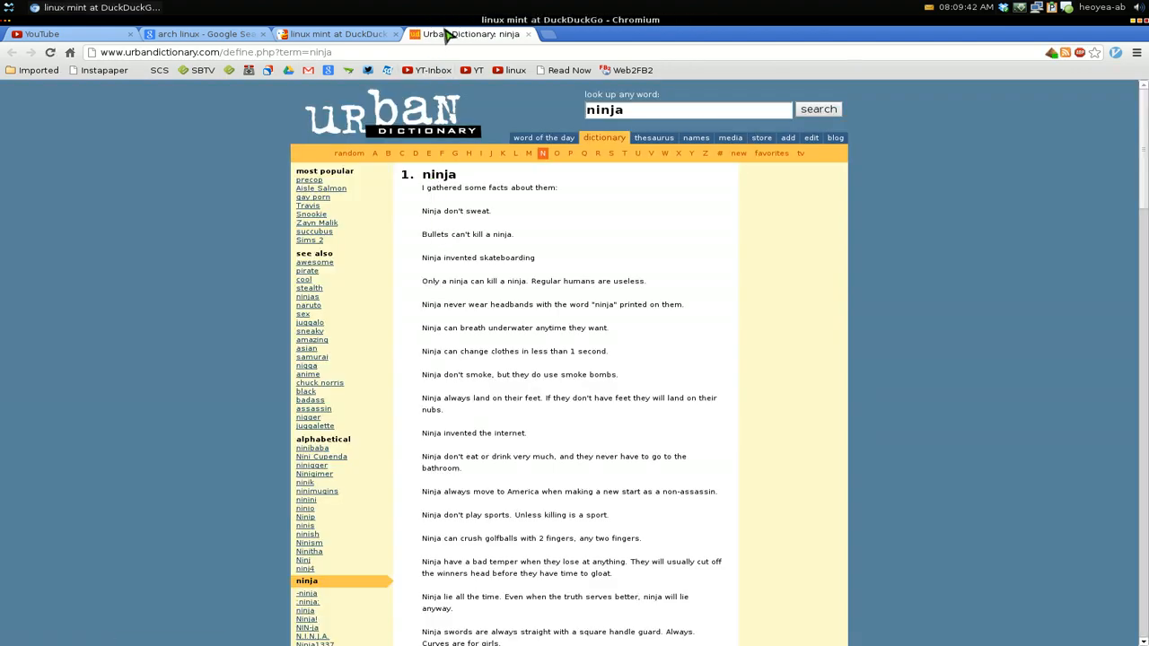
{"action": "left_click", "coordinate": [188, 35]}
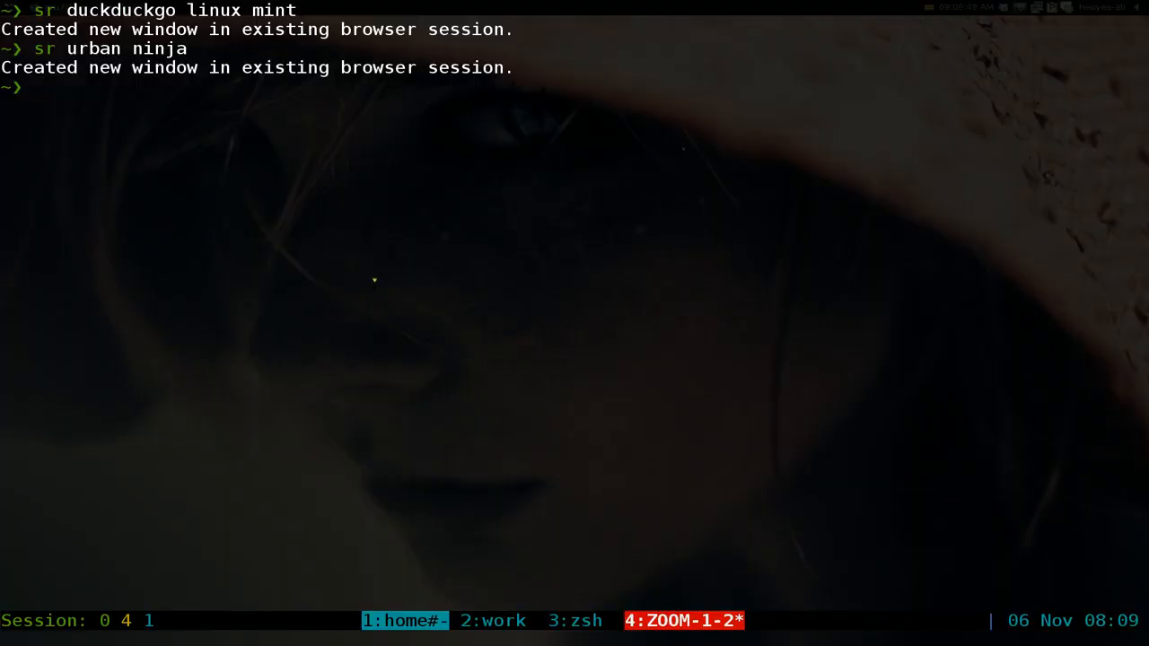
Step: Change into ~/.config/surfraw and list its bookmarks, conf and elvi entries
{"action": "type", "text": "cd"}
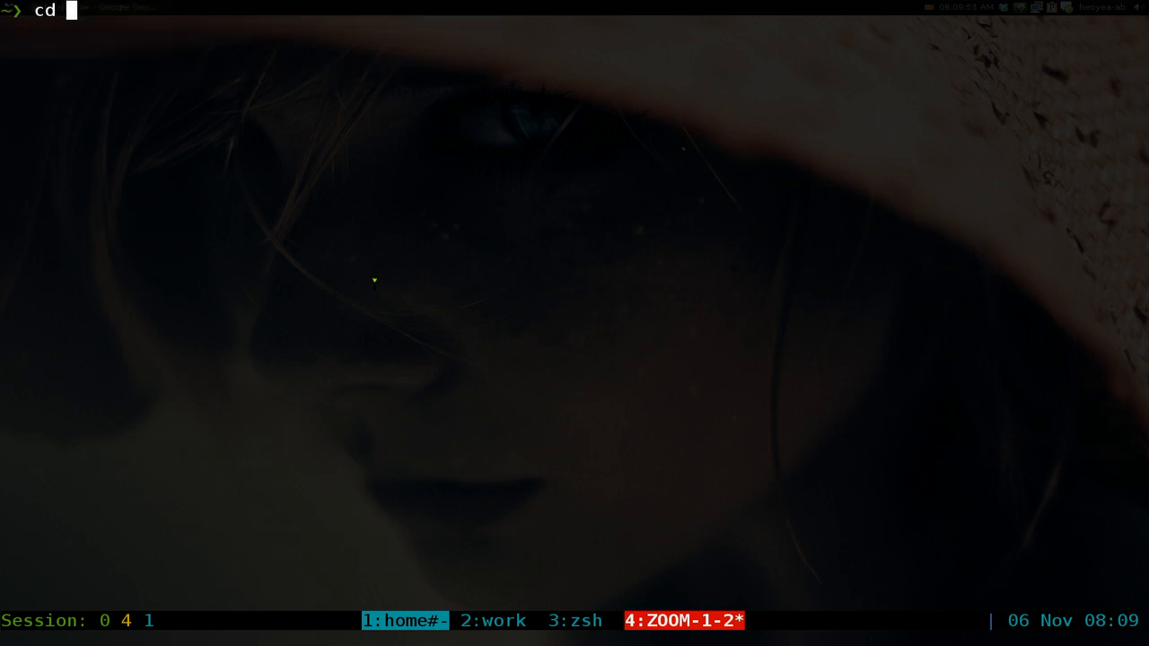
{"action": "type", "text": "~/.co"}
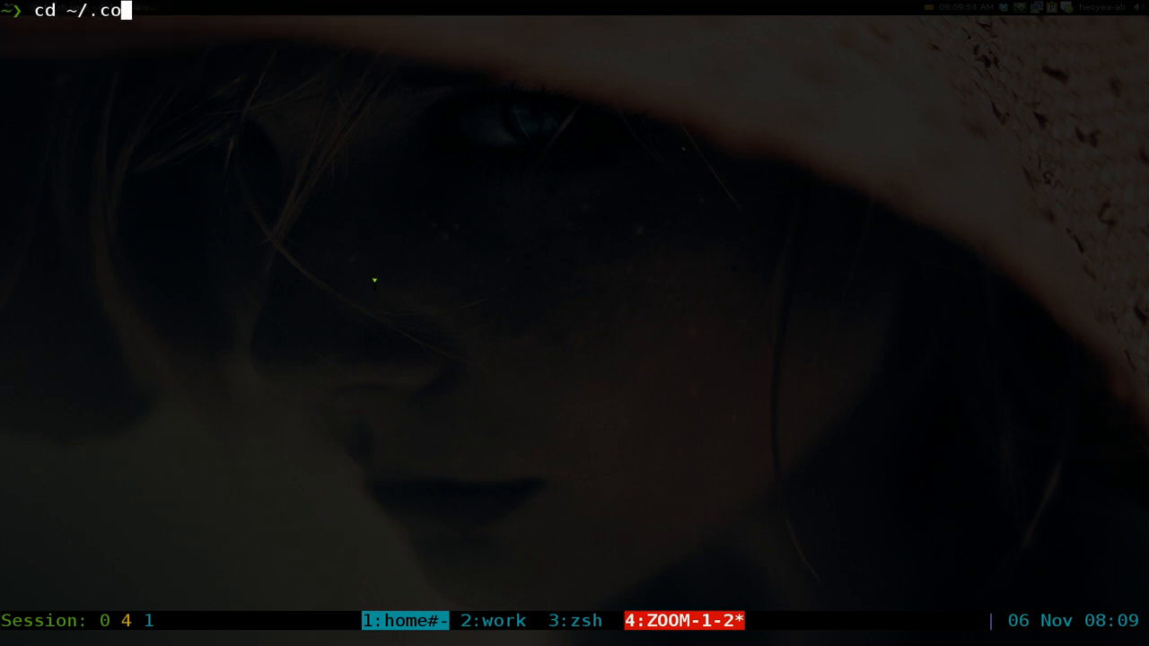
{"action": "type", "text": "nfig/surfraw"}
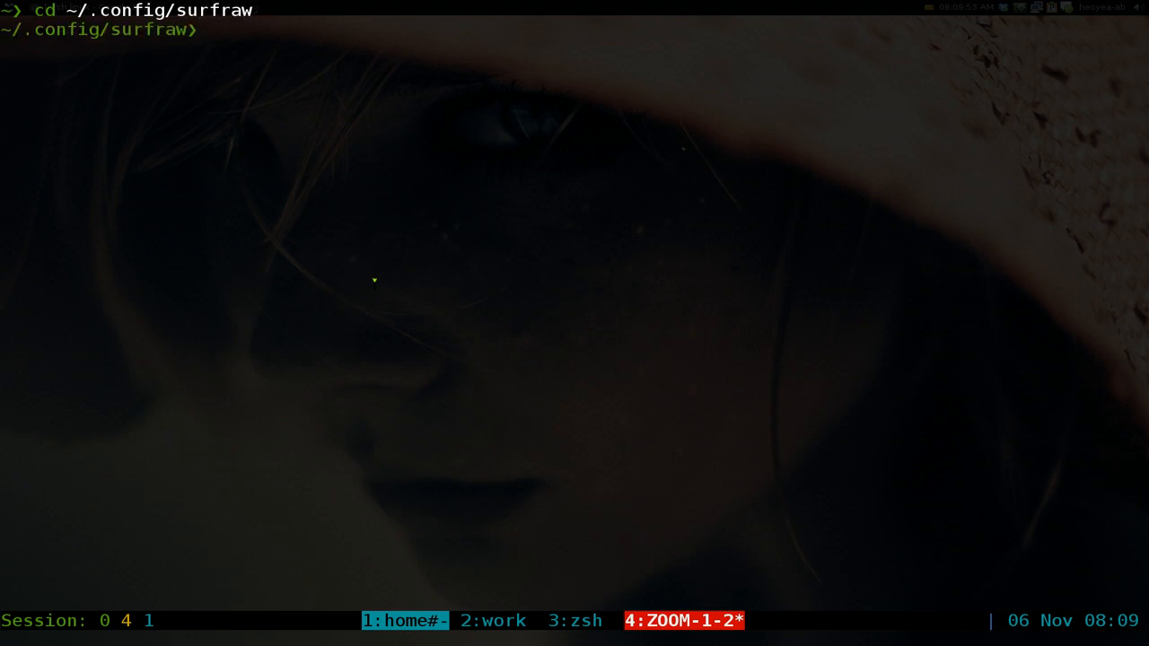
{"action": "type", "text": "ls"}
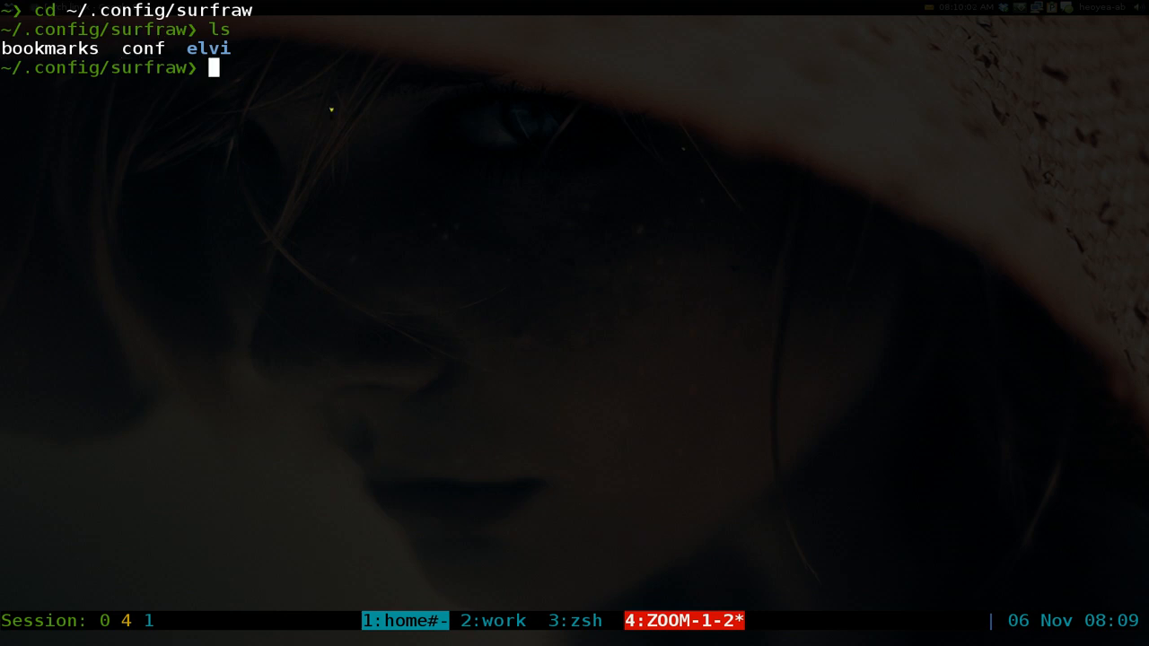
{"action": "type", "text": "vi"}
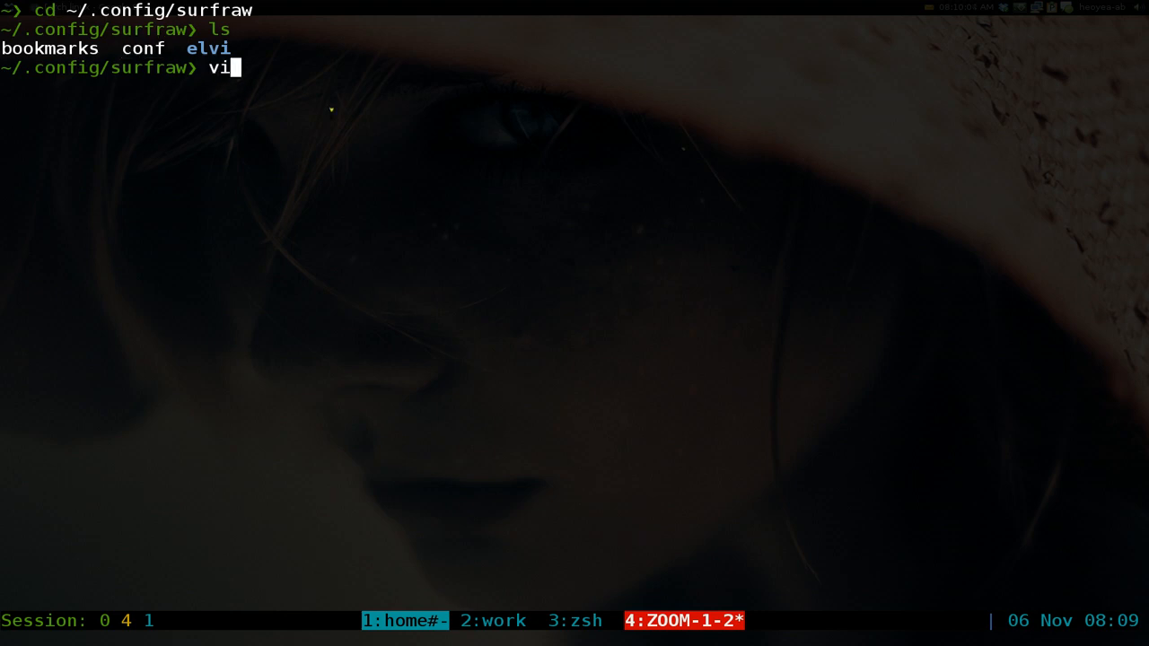
Step: Edit conf in Vim so SURFRAW_text_browser is w3m, then save and exit
{"action": "type", "text": "m co"}
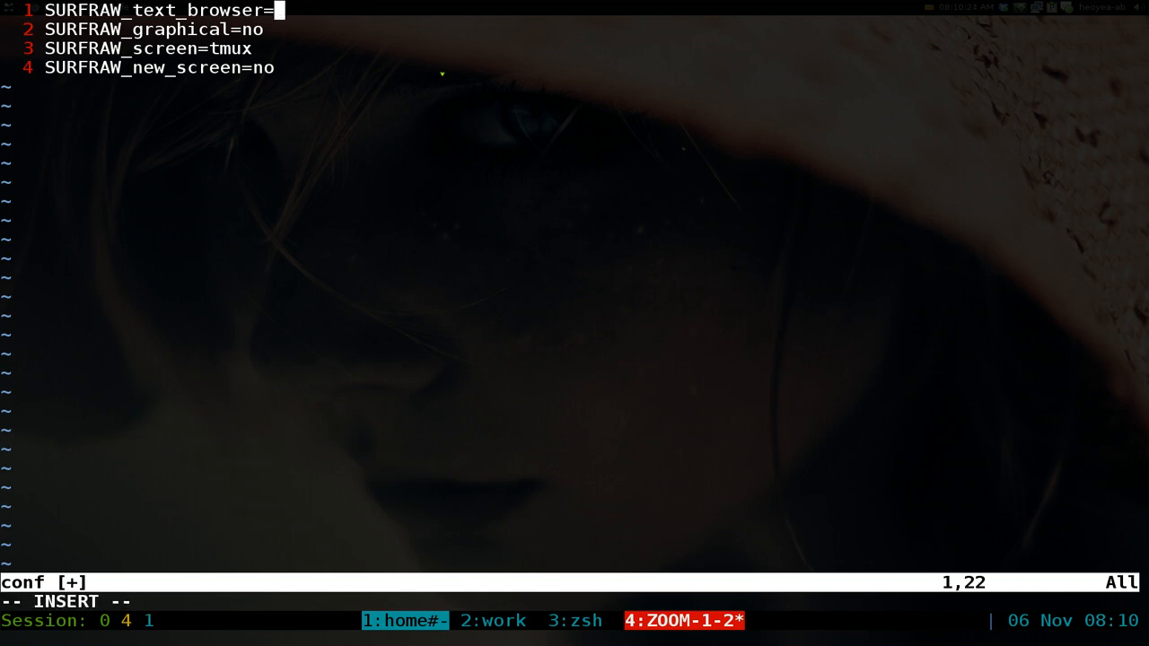
{"action": "type", "text": "w3"}
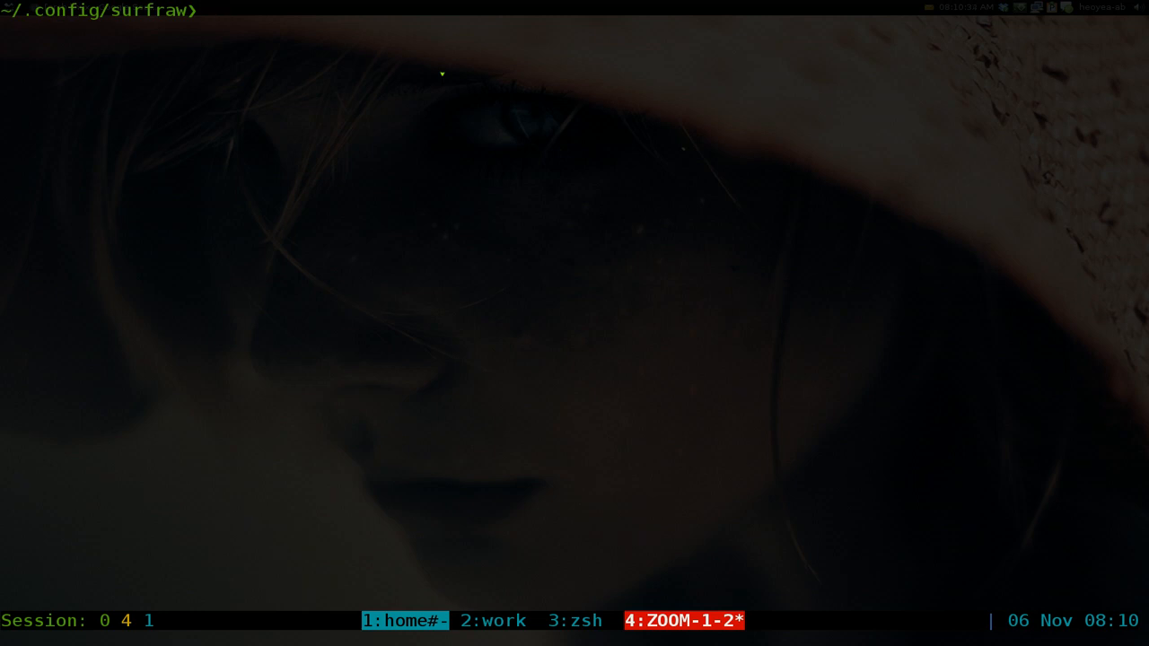
Step: Run 'sr piratebay linux' in w3m, then relist the surfraw config folder
{"action": "type", "text": "sr"}
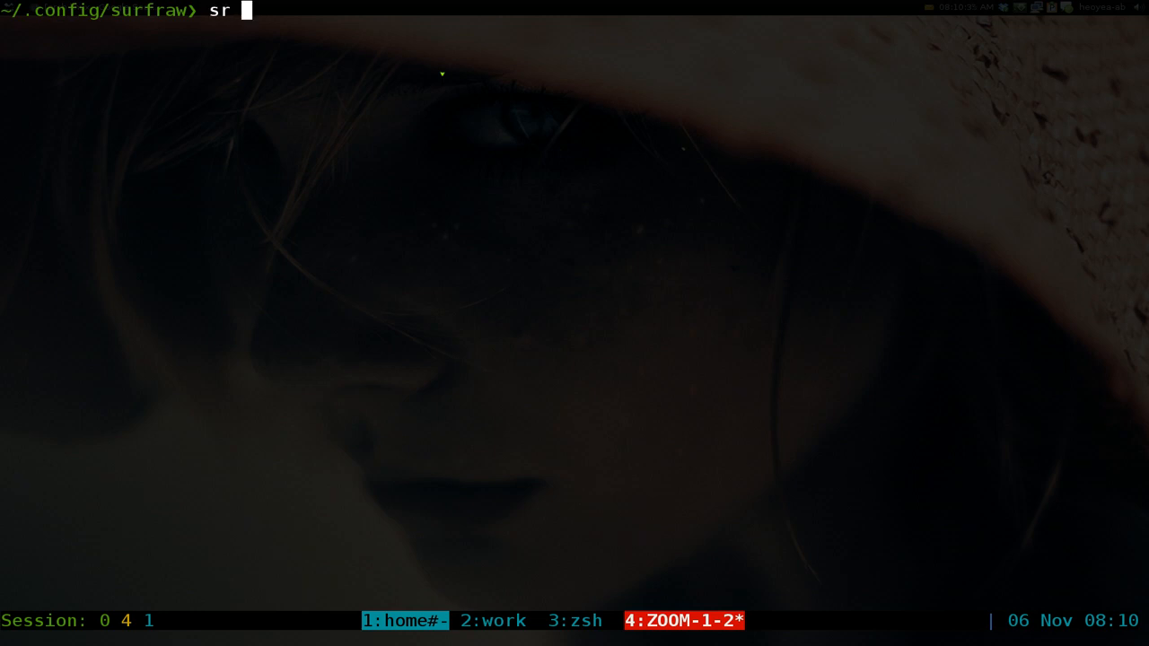
{"action": "type", "text": "piratebay"}
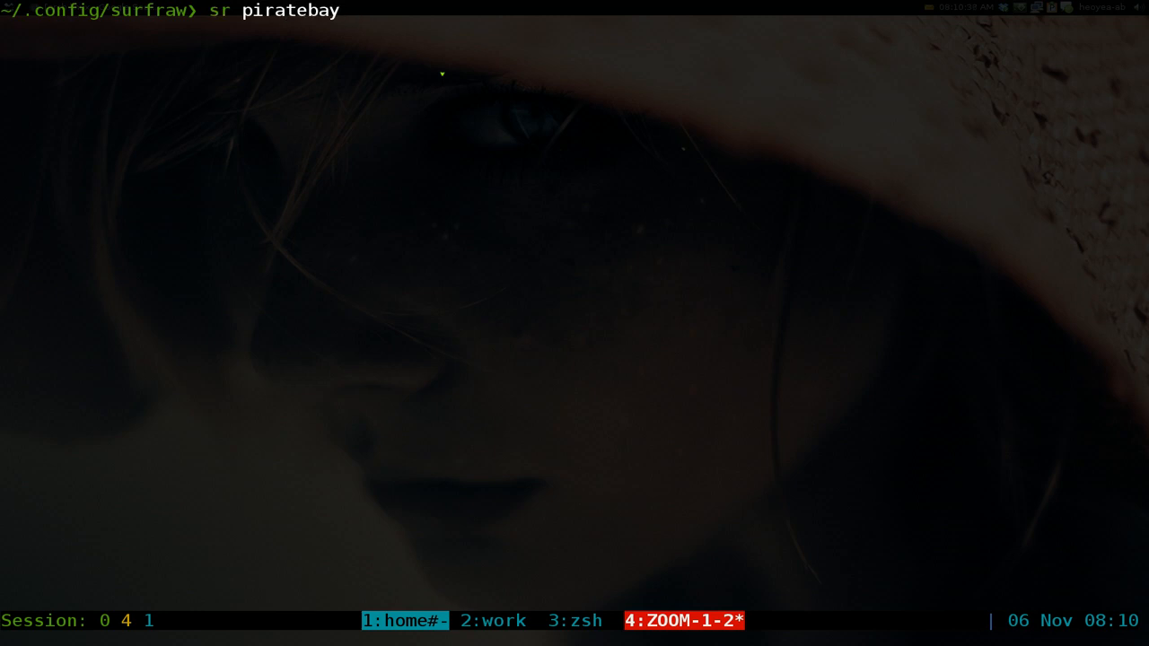
{"action": "type", "text": "lin"}
{"action": "type", "text": "ls"}
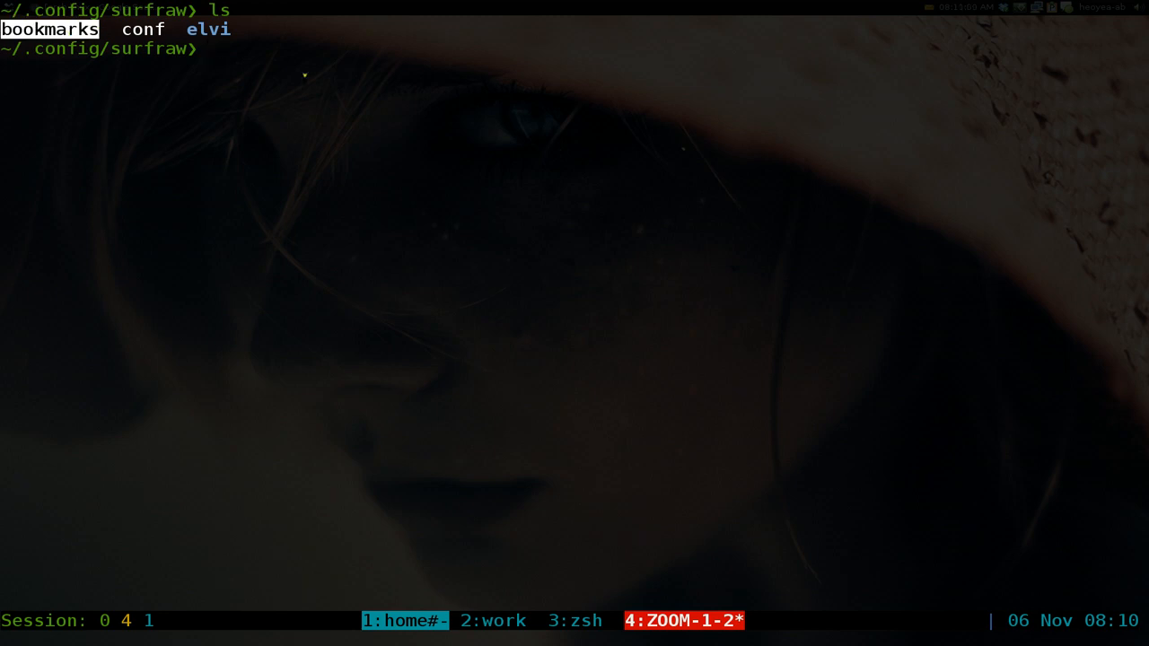
{"action": "type", "text": "vim"}
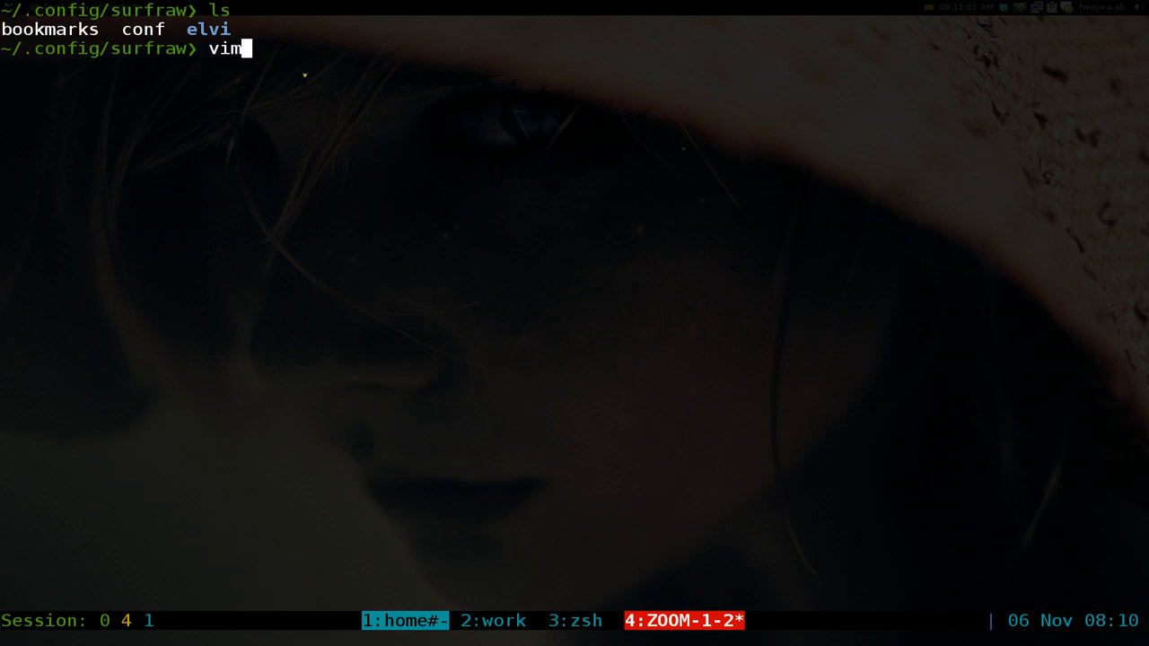
{"action": "type", "text": "bo"}
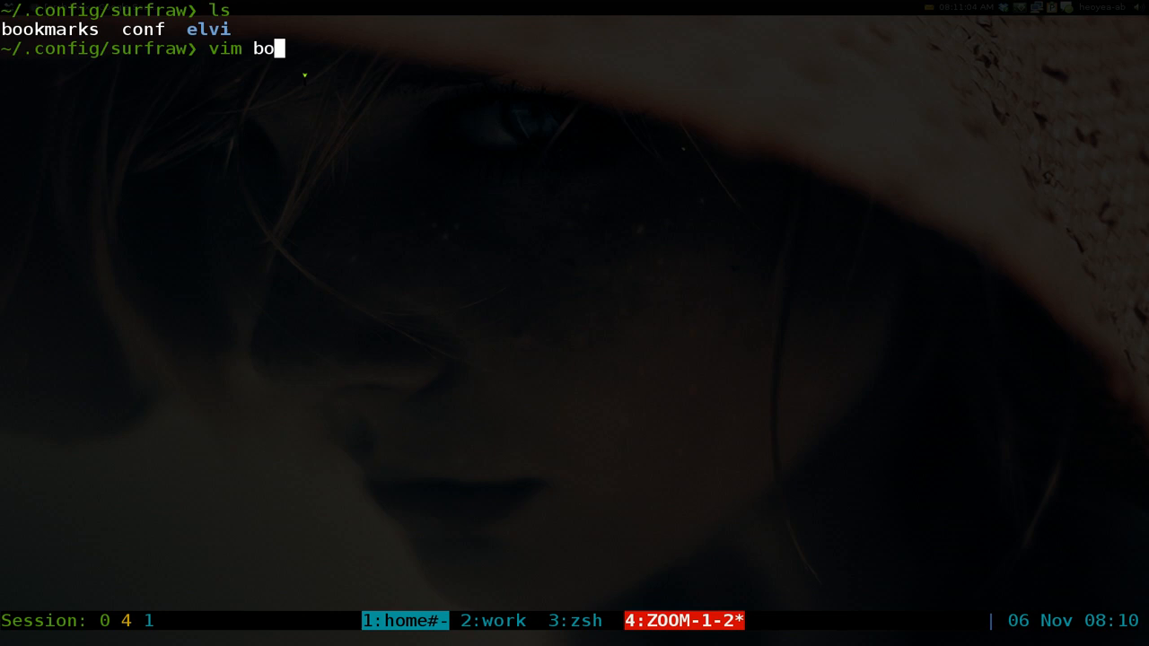
{"action": "key", "text": "Return"}
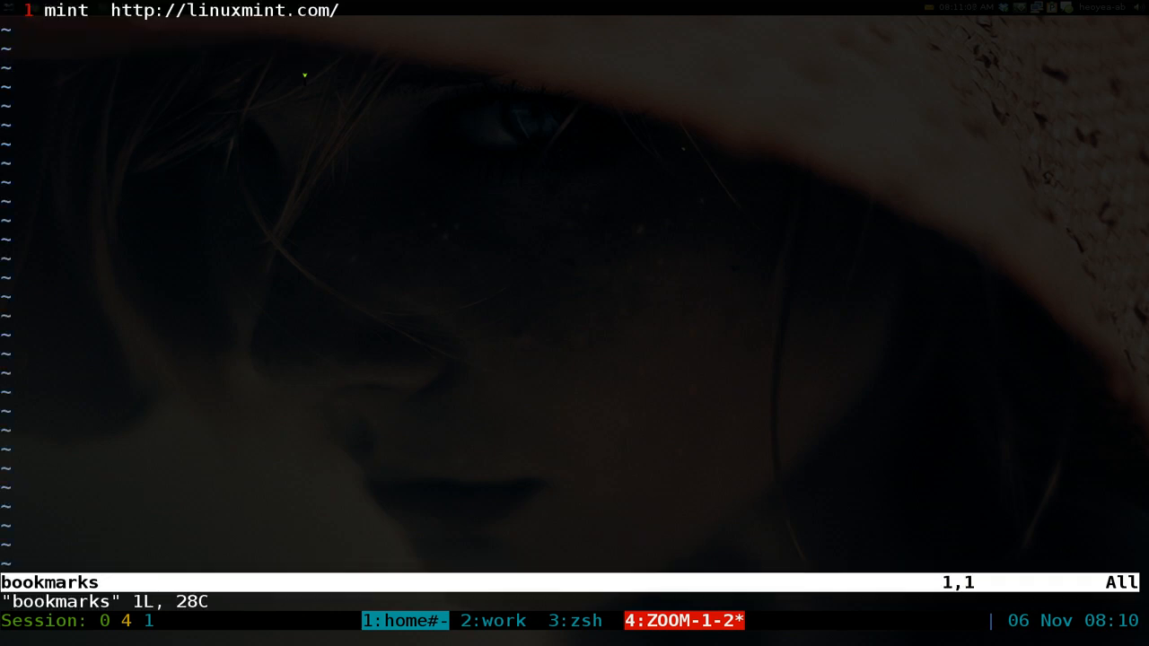
{"action": "key", "text": "o"}
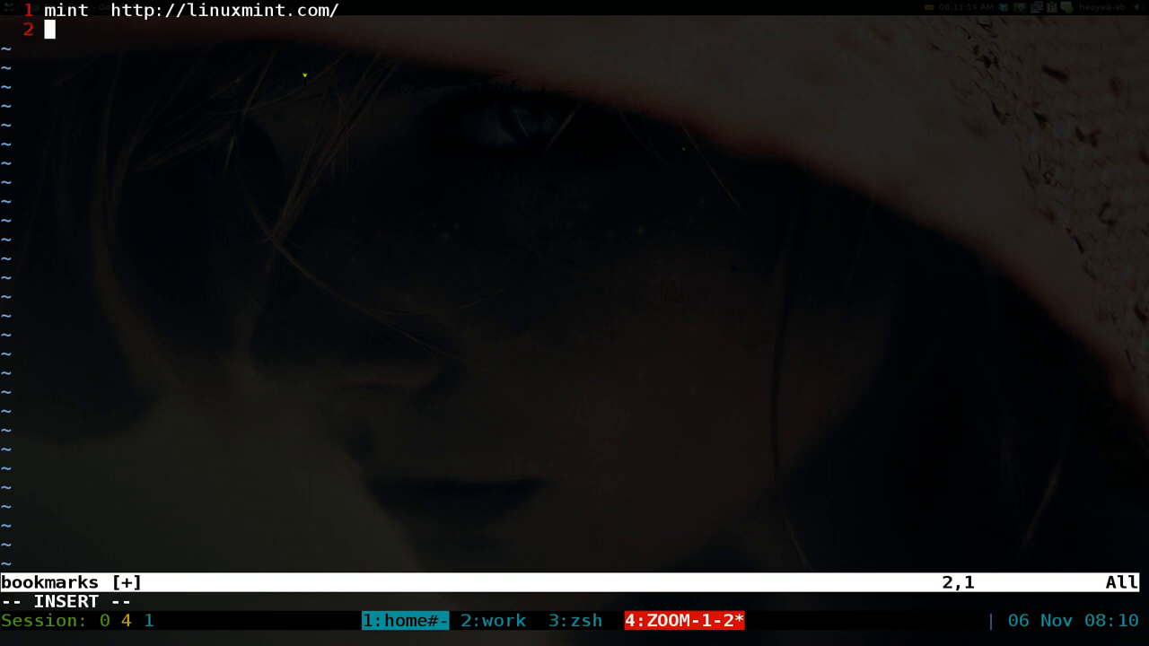
{"action": "type", "text": "f"}
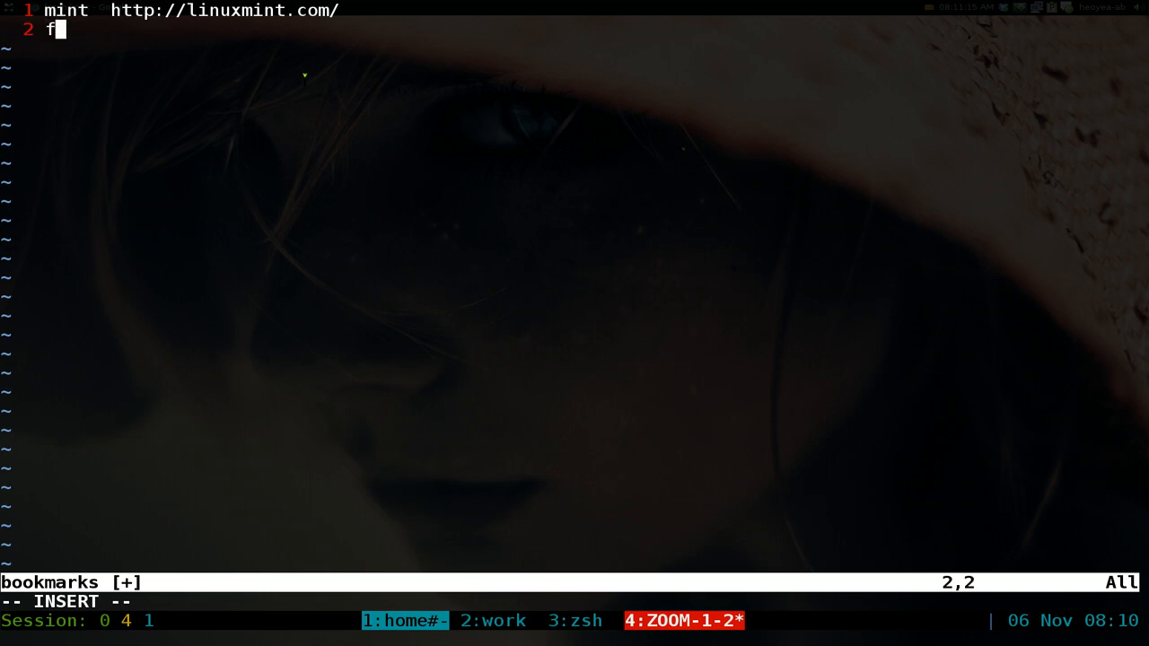
{"action": "type", "text": "reak"}
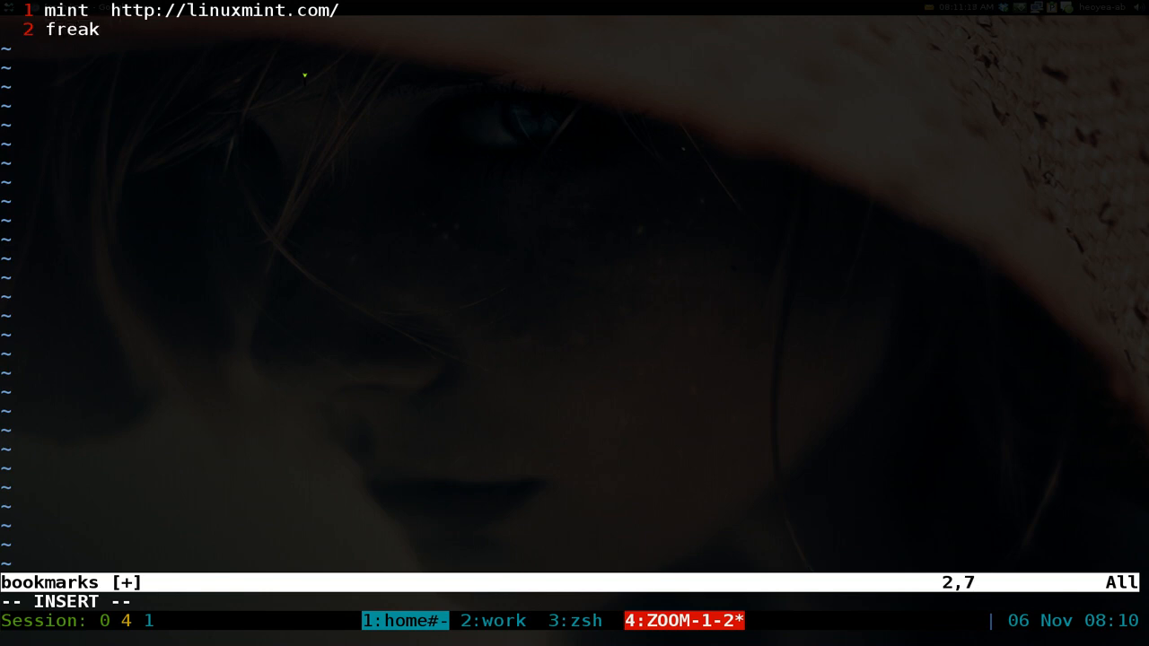
{"action": "type", "text": "http://"}
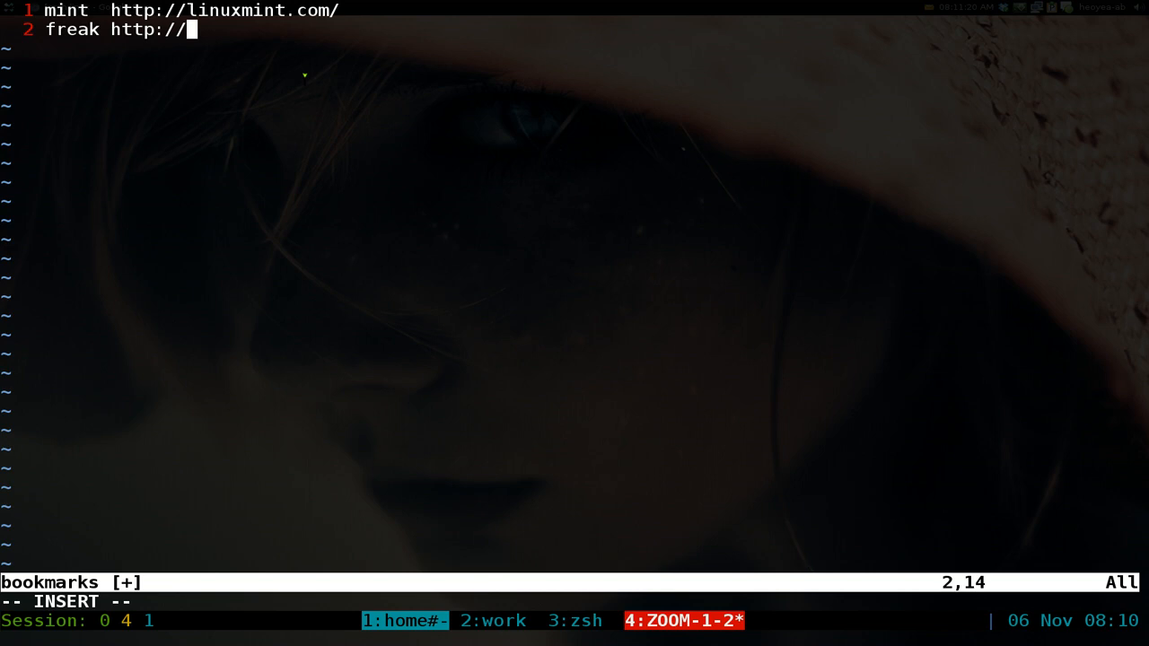
{"action": "type", "text": "torrentf"}
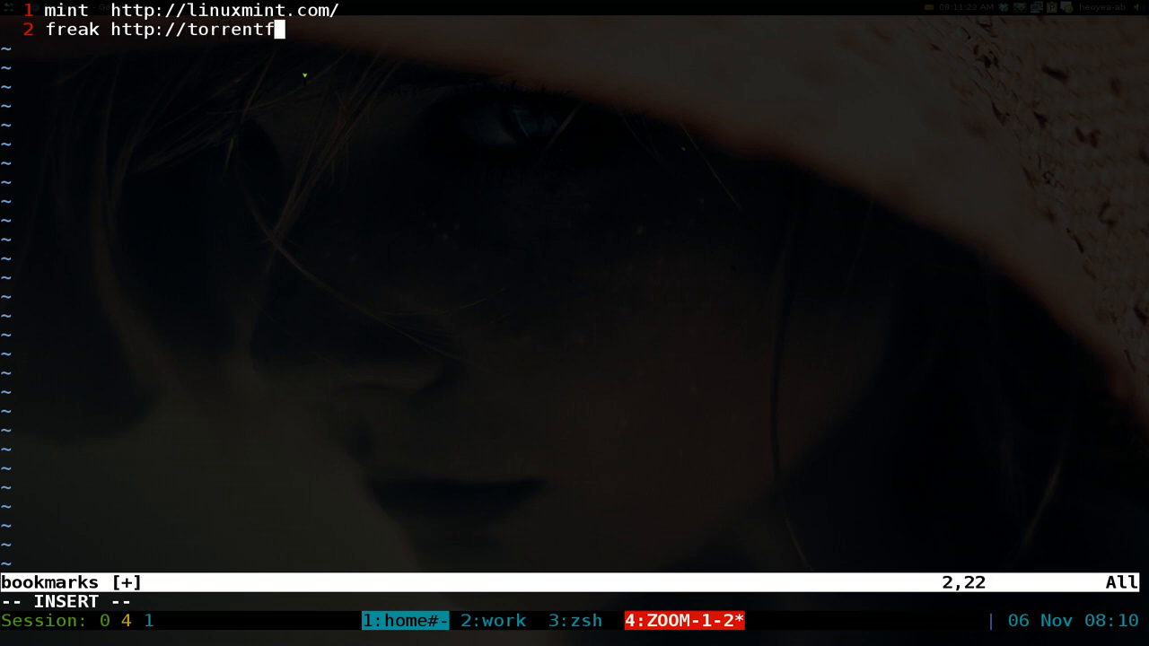
{"action": "type", "text": "reak.com"}
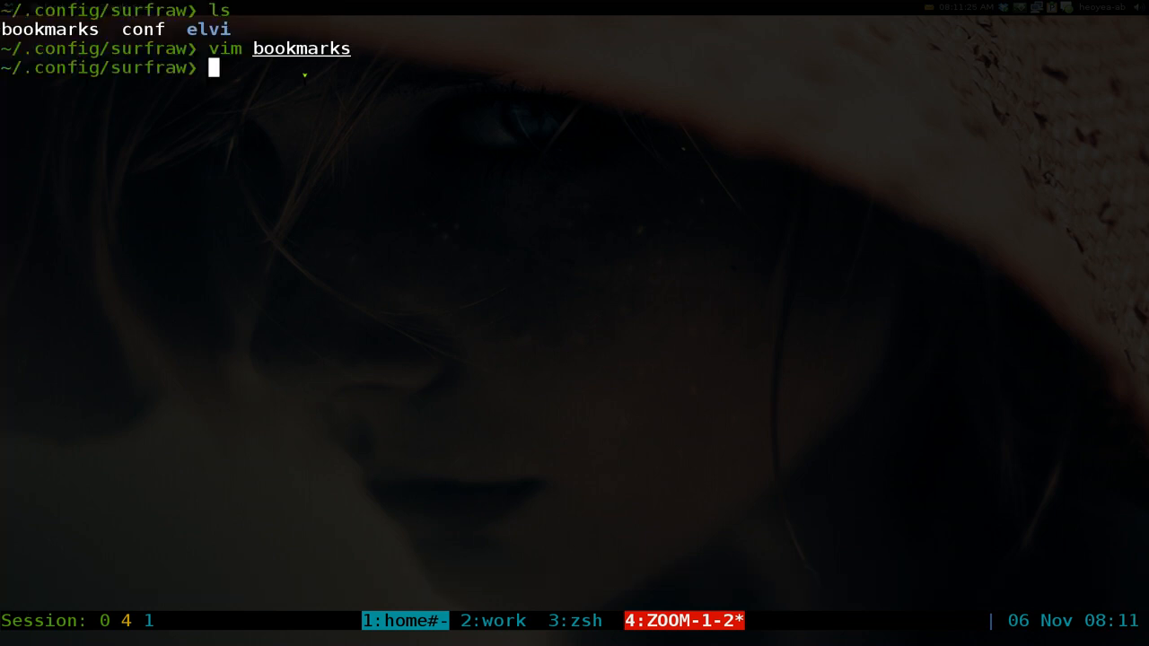
Step: Launch 'sr freak' to open TorrentFreak in w3m, scroll the latest news, and start quitting
{"action": "type", "text": "zsh"}
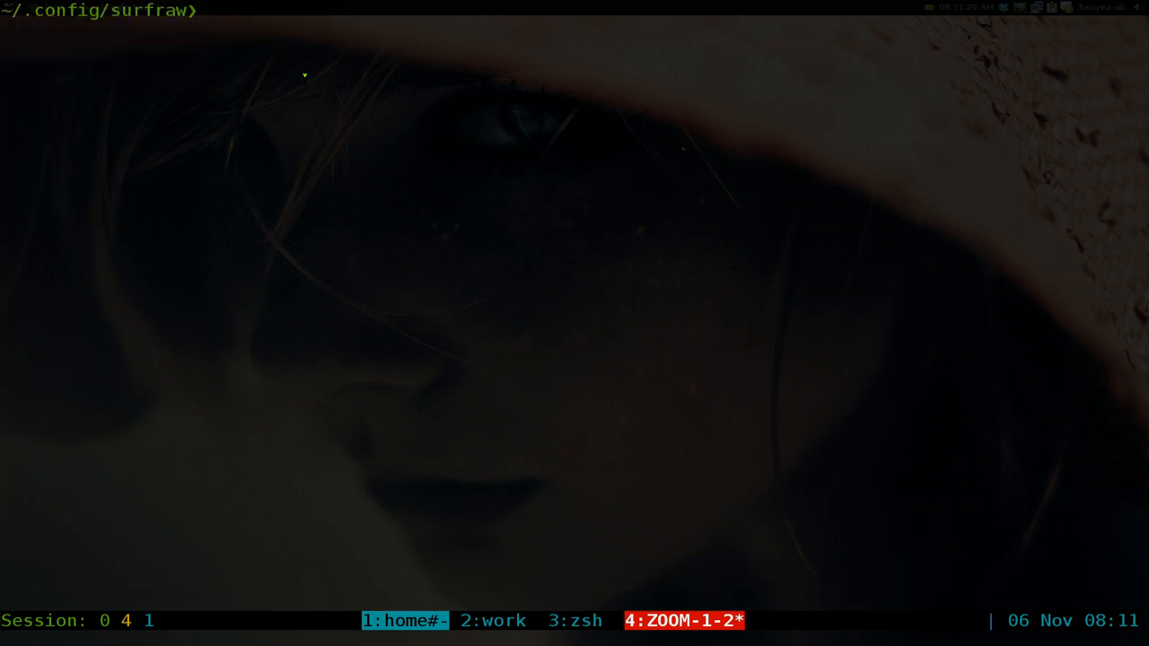
{"action": "type", "text": "sr t"}
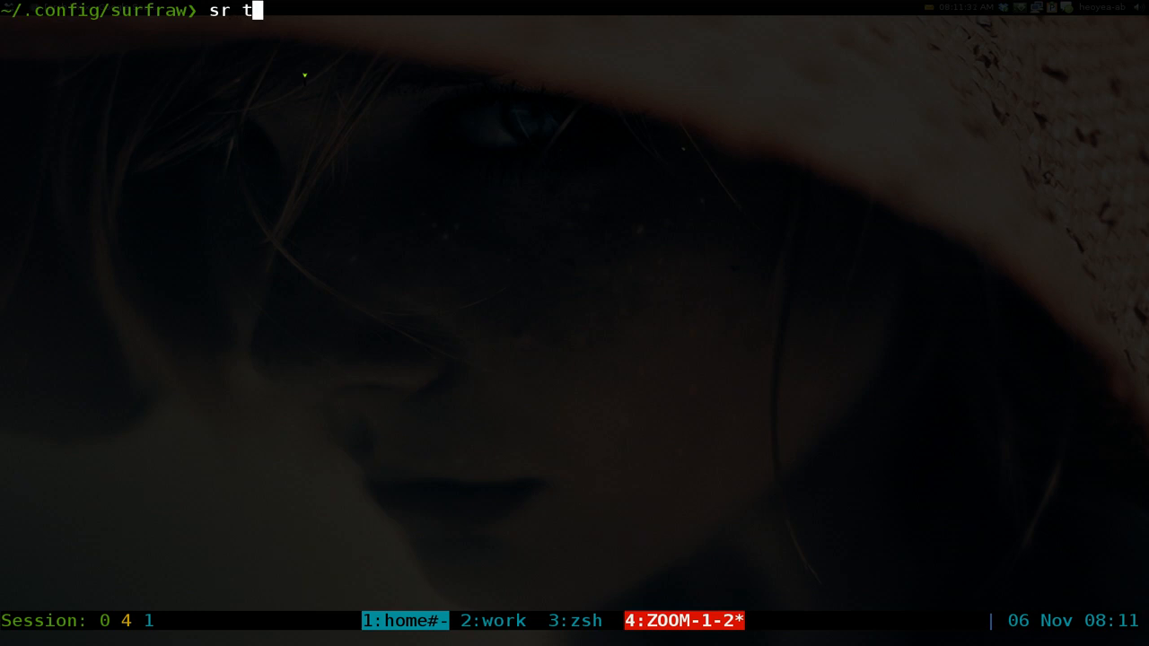
{"action": "type", "text": "reak"}
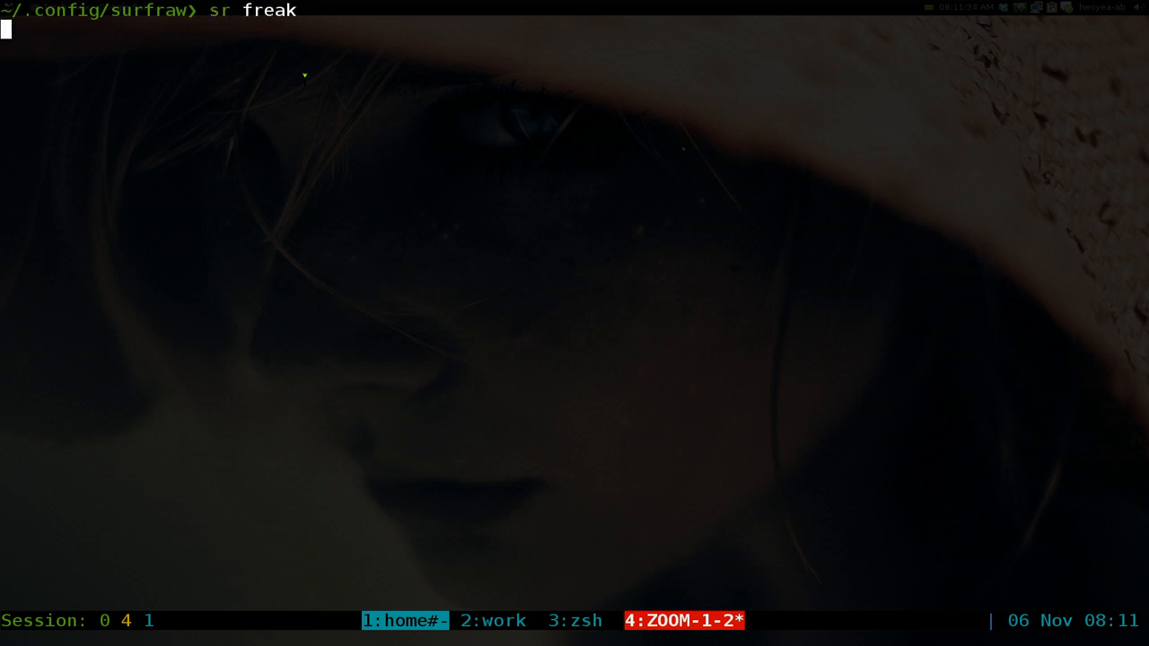
{"action": "key", "text": "Return"}
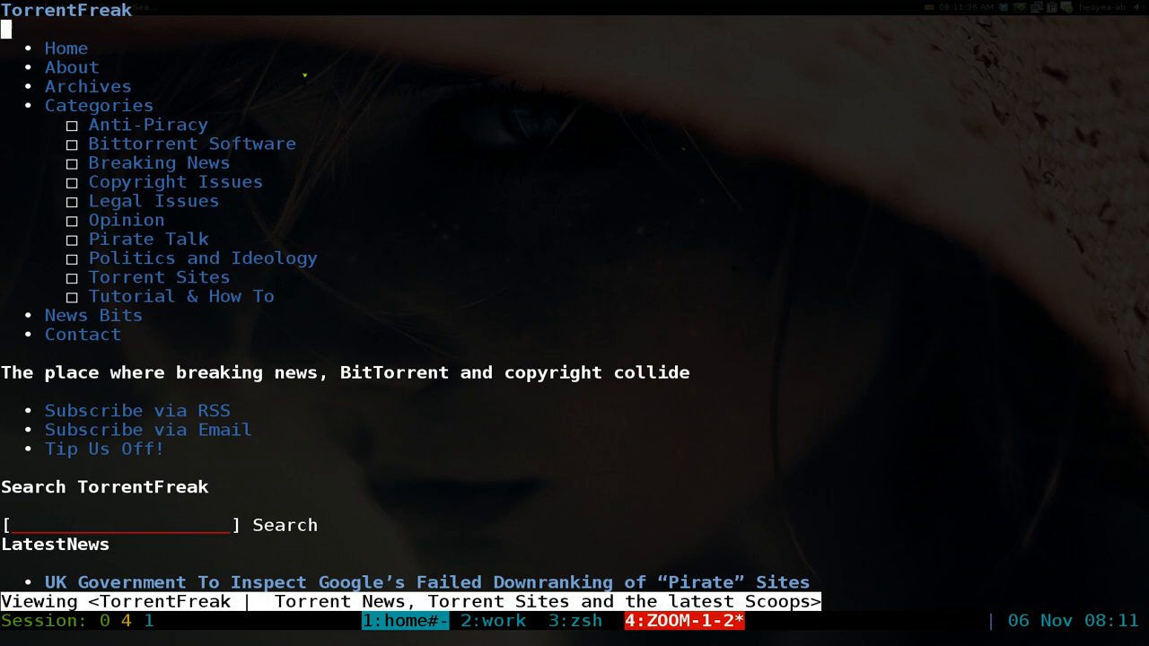
{"action": "scroll", "scroll_direction": "down", "scroll_amount": 3}
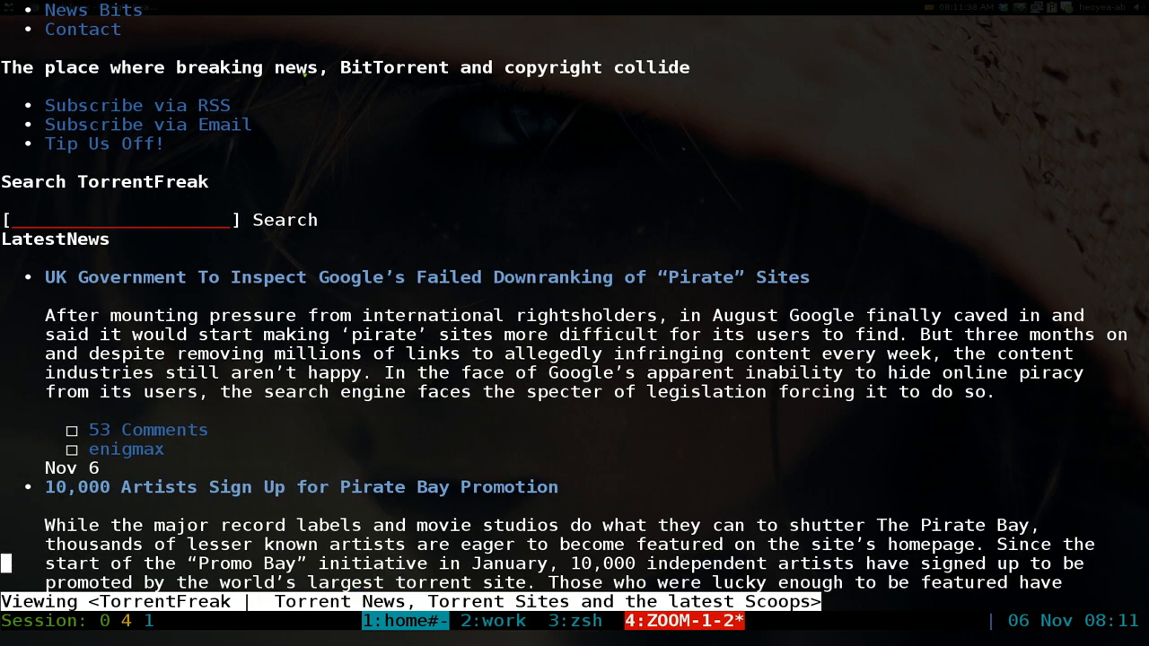
{"action": "scroll", "scroll_direction": "down", "scroll_amount": 3}
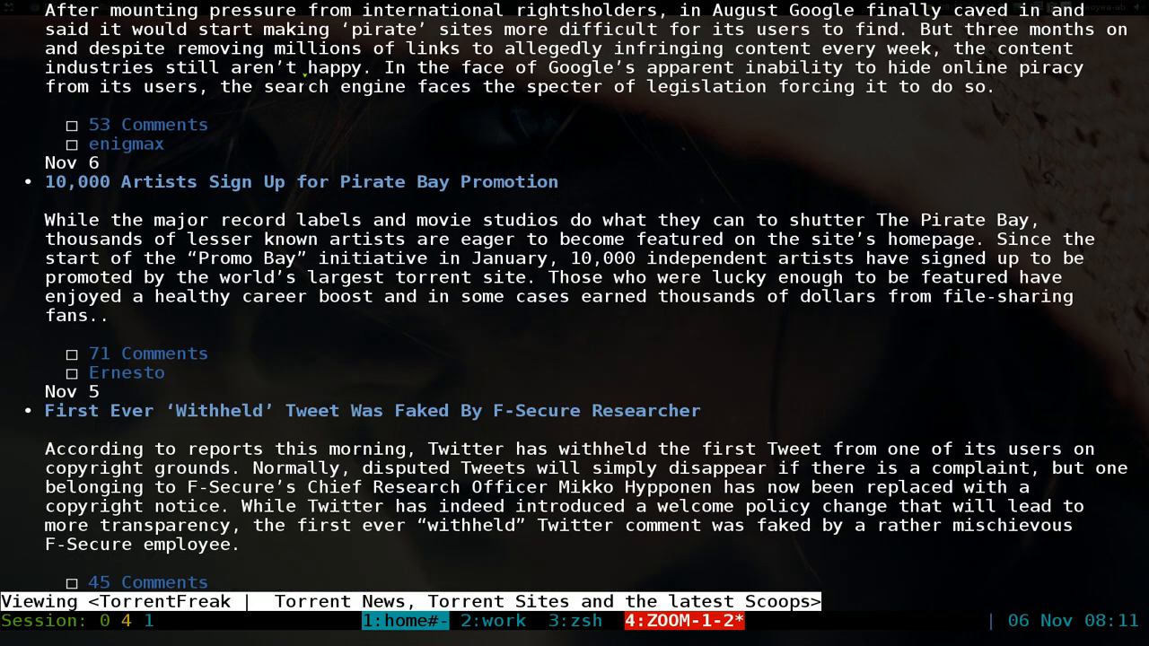
{"action": "key", "text": "q"}
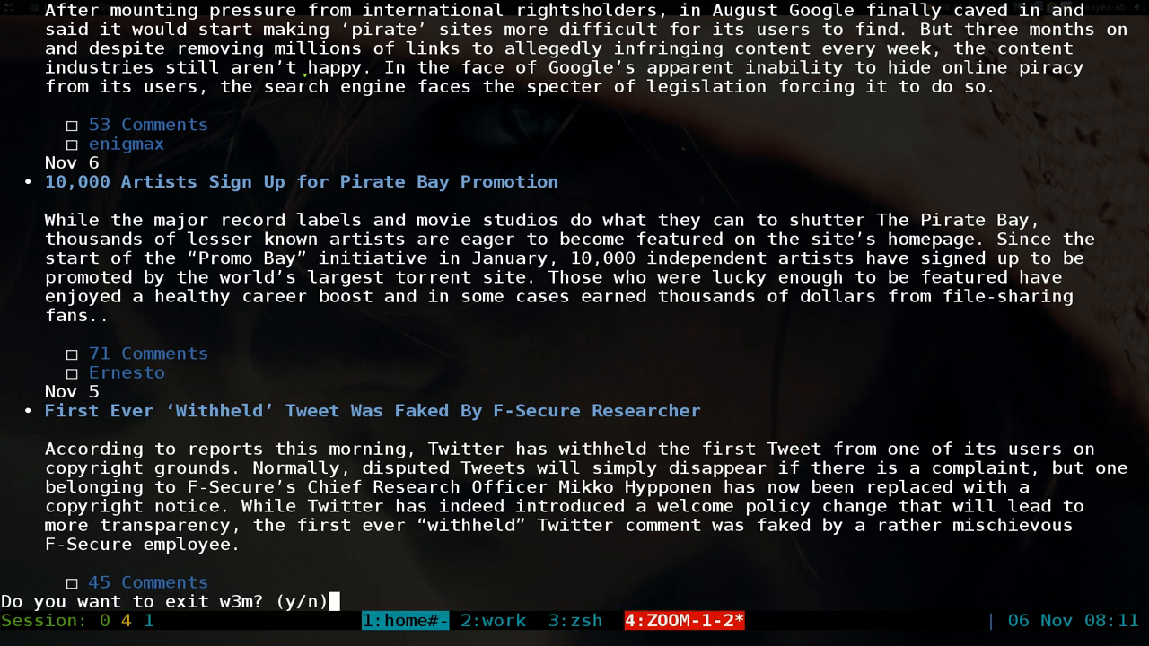